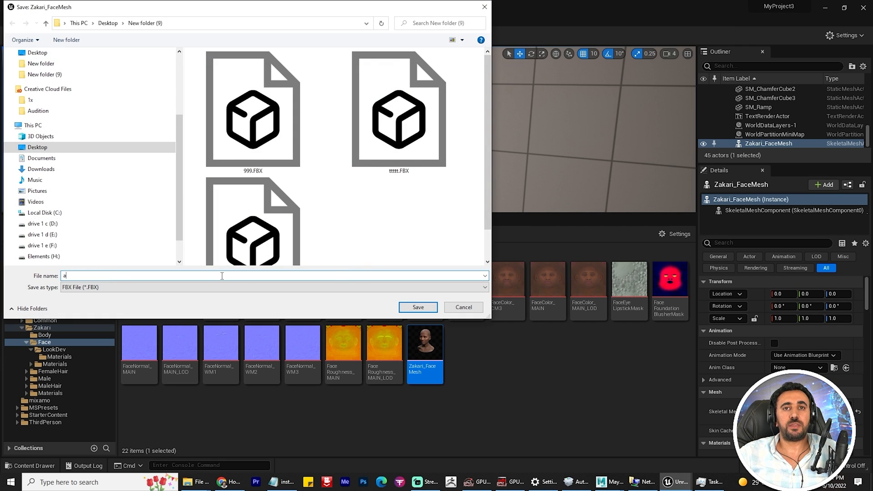
# Save the Zakari face mesh as aaa.fbx and accept the FBX export options.
pyautogui.write('aa')
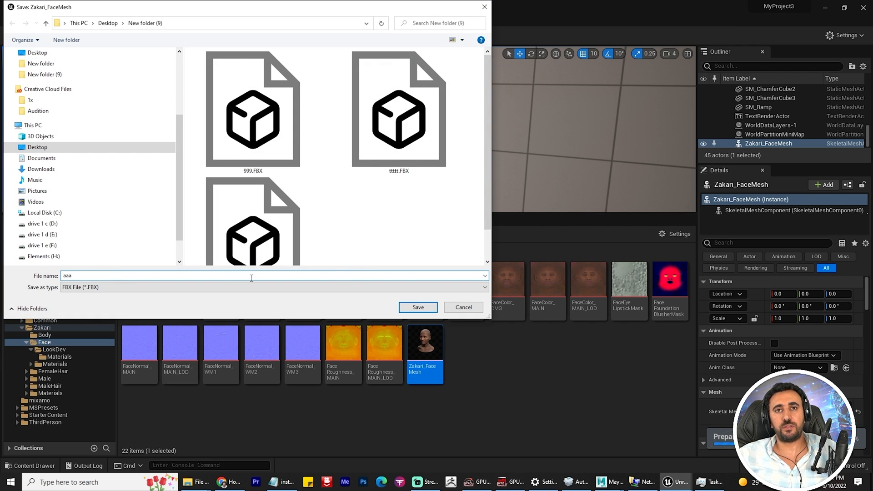
pyautogui.click(417, 306)
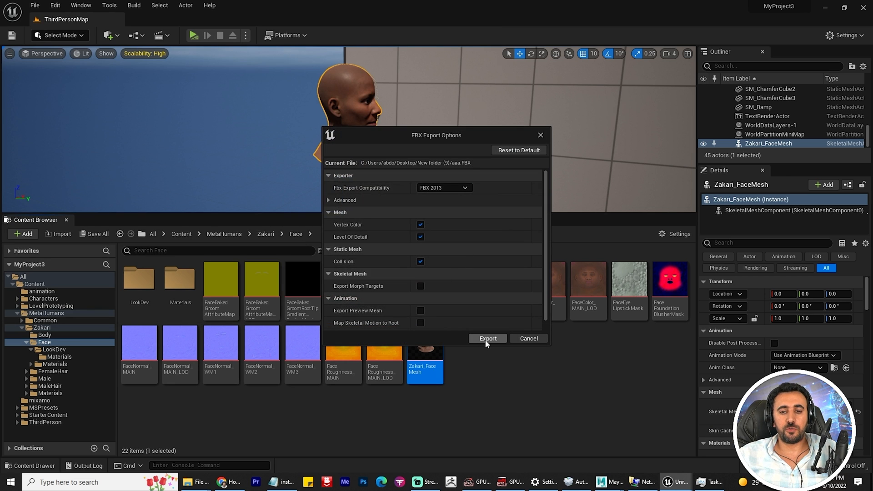
pyautogui.click(487, 338)
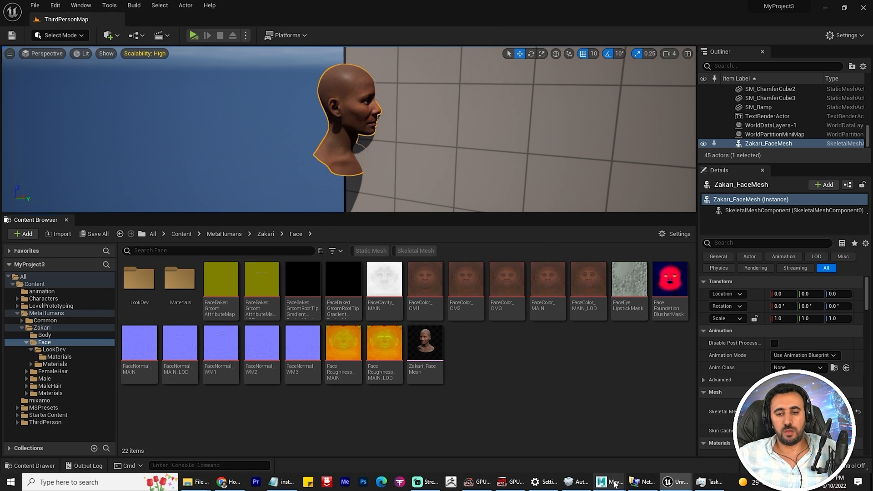
# Switch to Maya and import sss.obj from the desktop folder into the scene.
pyautogui.click(609, 482)
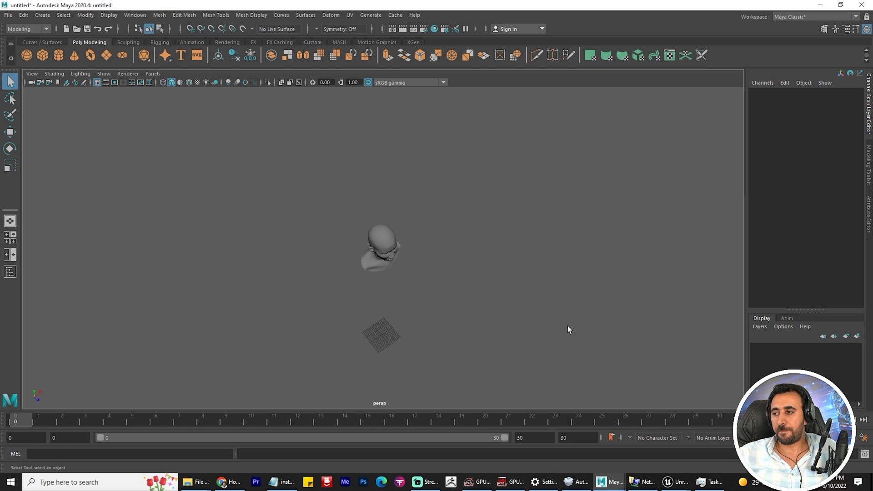
pyautogui.click(382, 247)
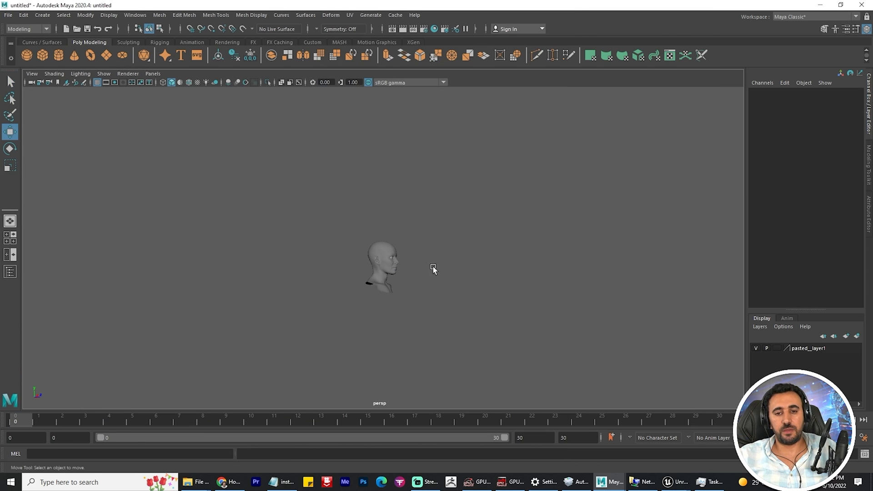
pyautogui.click(8, 15)
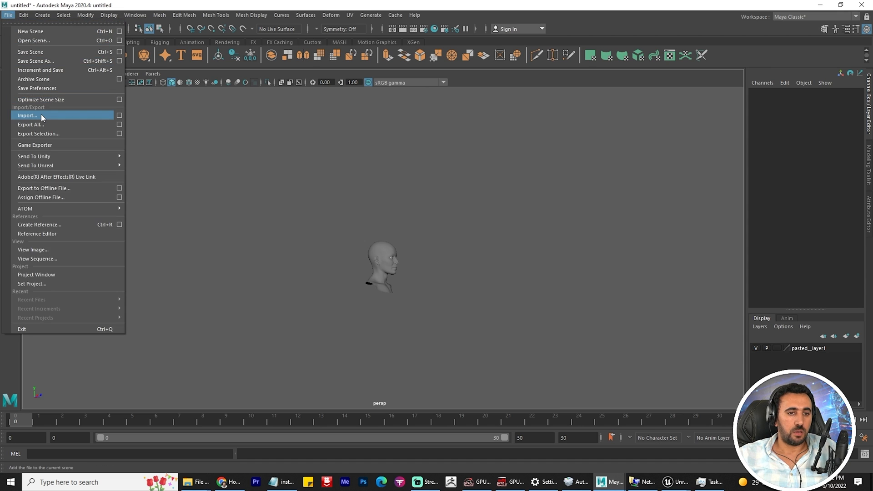
pyautogui.click(26, 116)
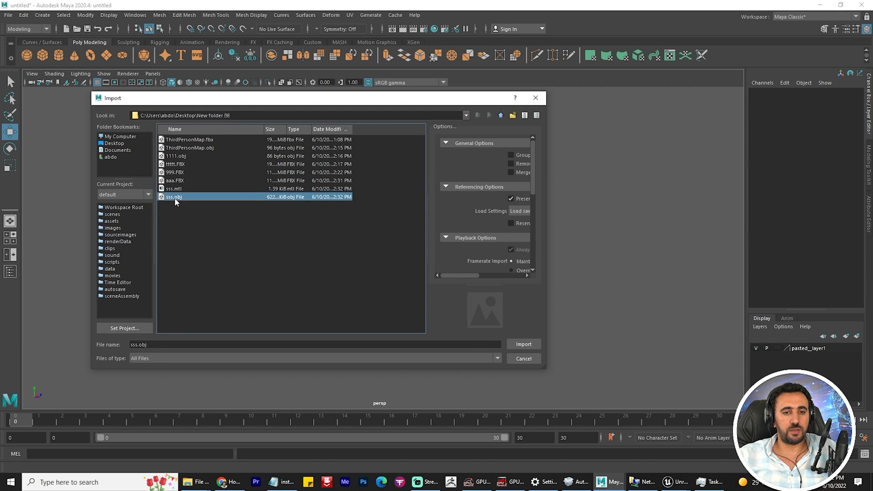
pyautogui.click(522, 344)
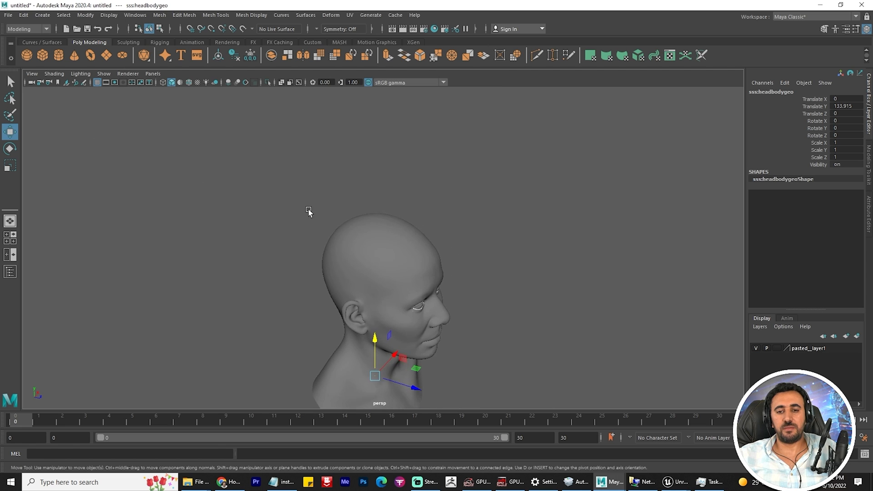
# Enlarge the monkey face mesh to about 5.3 scale and position it over the front of the head.
pyautogui.click(85, 15)
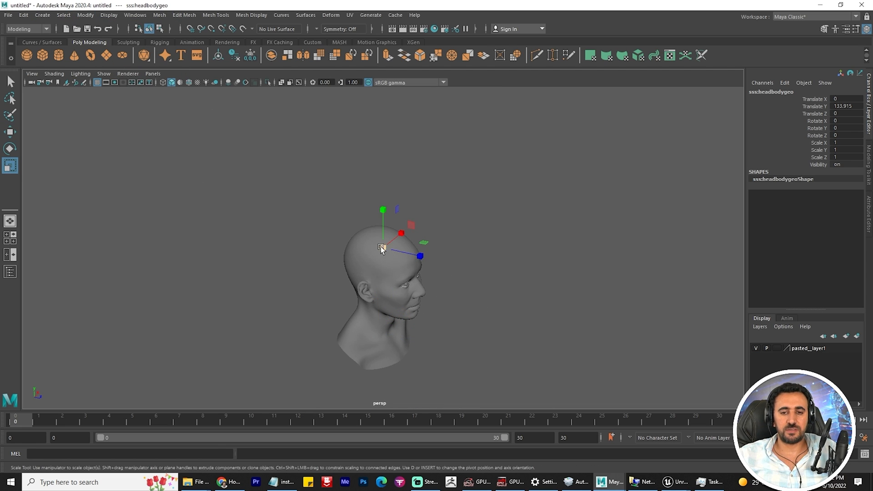
pyautogui.moveTo(382, 244); pyautogui.dragTo(387, 233)
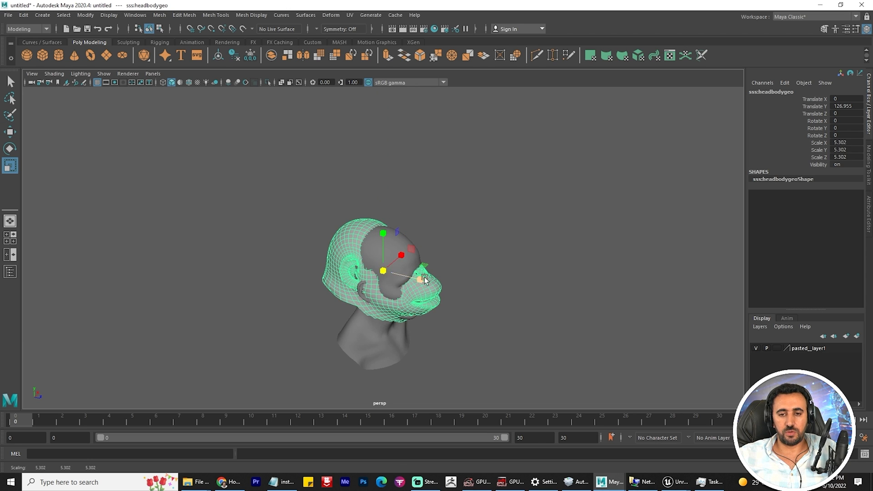
pyautogui.moveTo(423, 278); pyautogui.dragTo(460, 309)
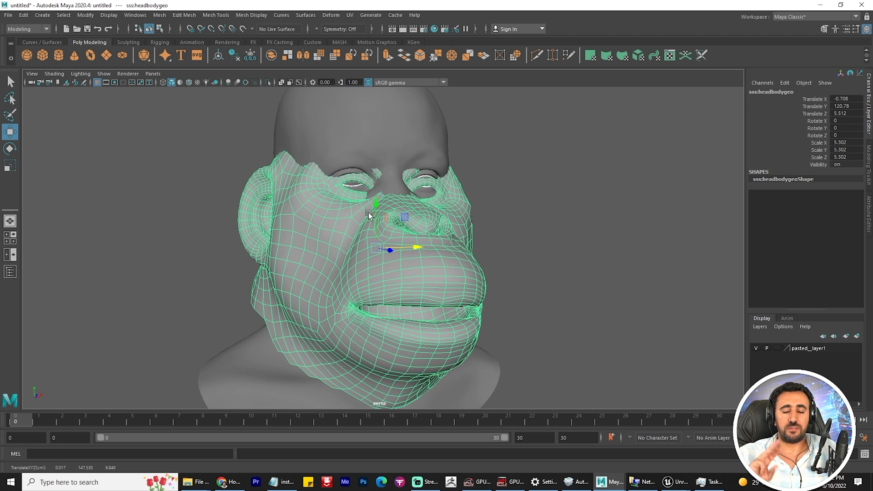
pyautogui.moveTo(388, 249); pyautogui.dragTo(374, 200)
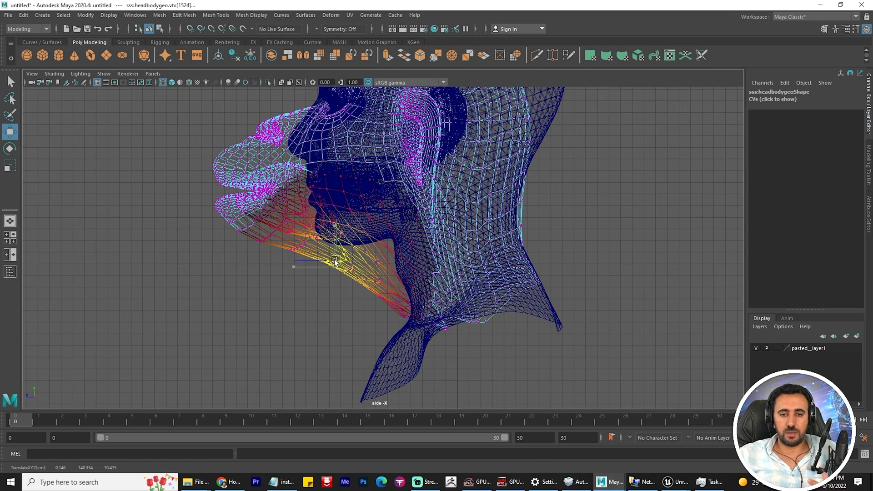
# Pull the chin vertices down toward the neck, return to Object Mode and select the face mesh.
pyautogui.moveTo(334, 262); pyautogui.dragTo(401, 326)
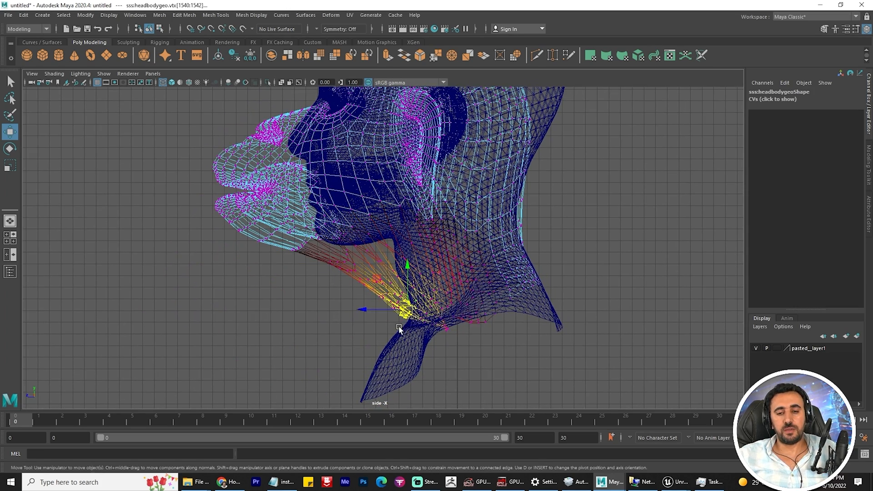
pyautogui.press('space')
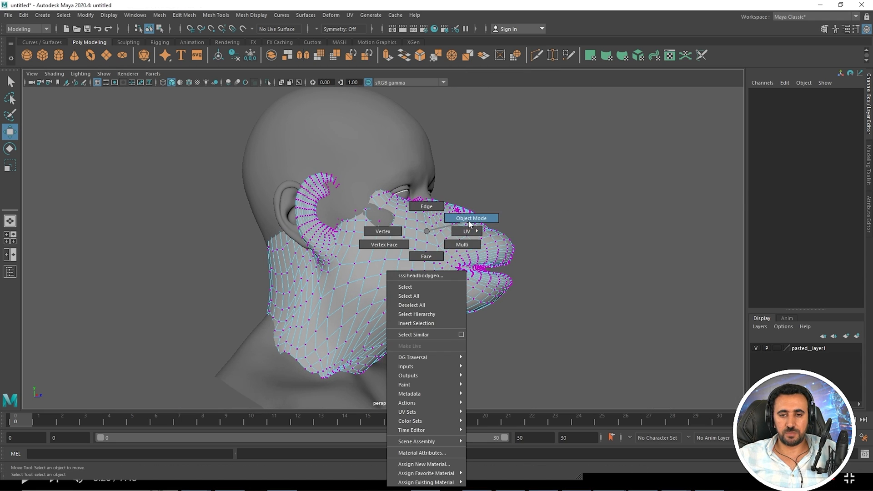
pyautogui.click(471, 217)
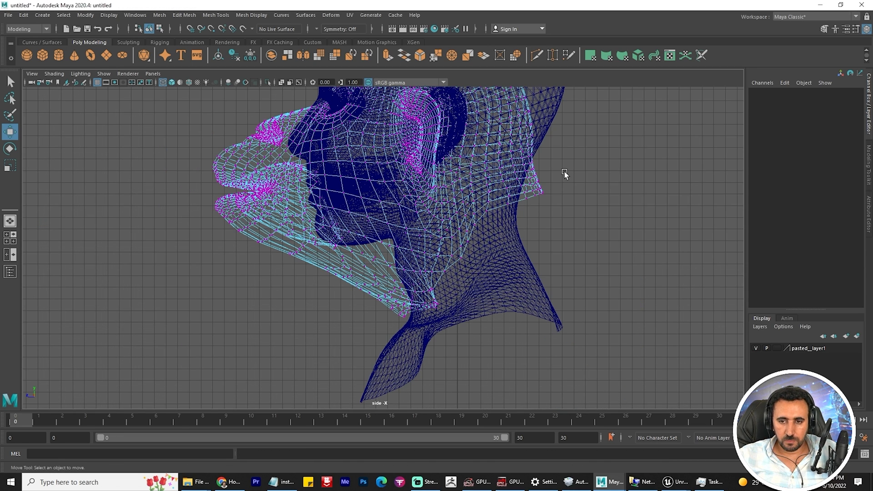
pyautogui.click(497, 210)
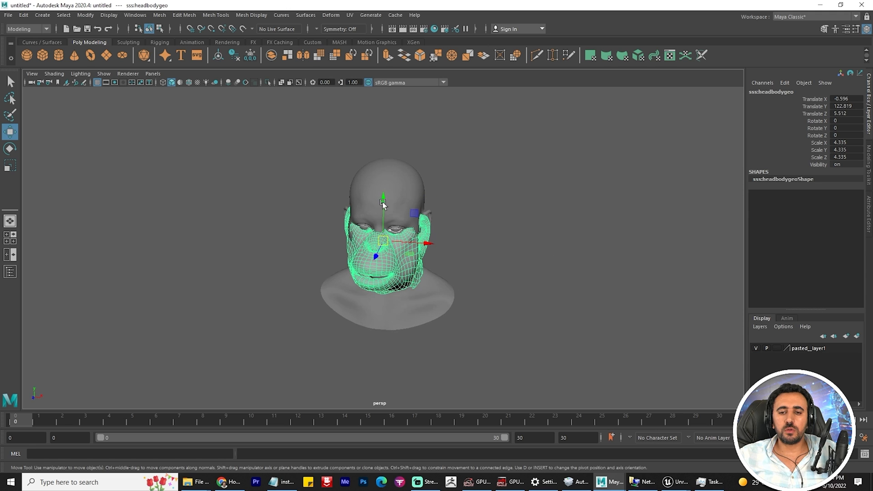
pyautogui.moveTo(497, 207)
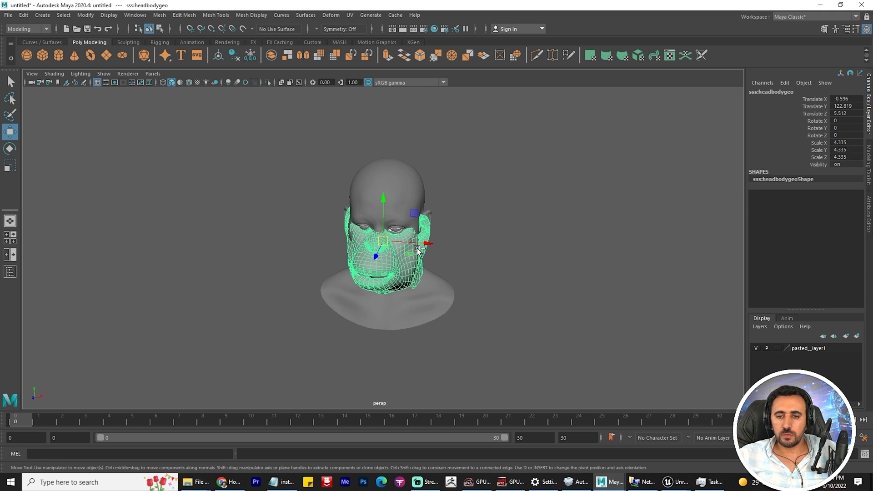
# Isolate the monkey face mesh in the viewport and orbit around it.
pyautogui.click(268, 82)
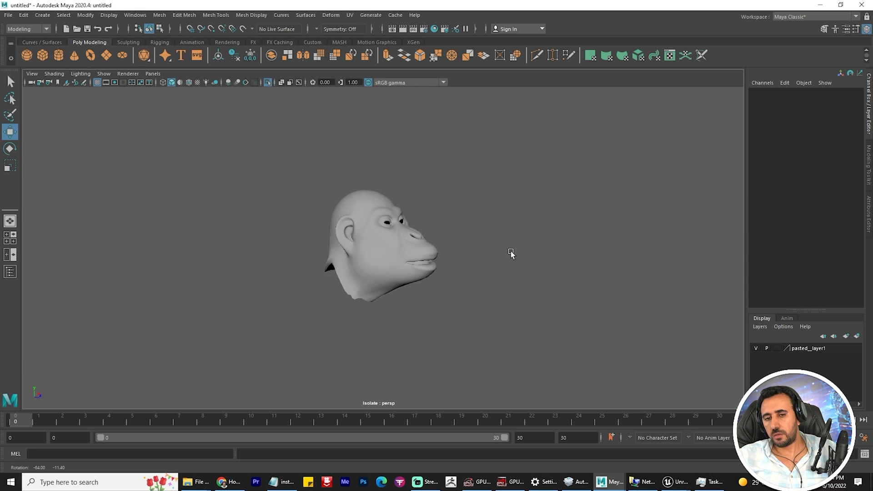
pyautogui.moveTo(511, 255); pyautogui.dragTo(574, 248)
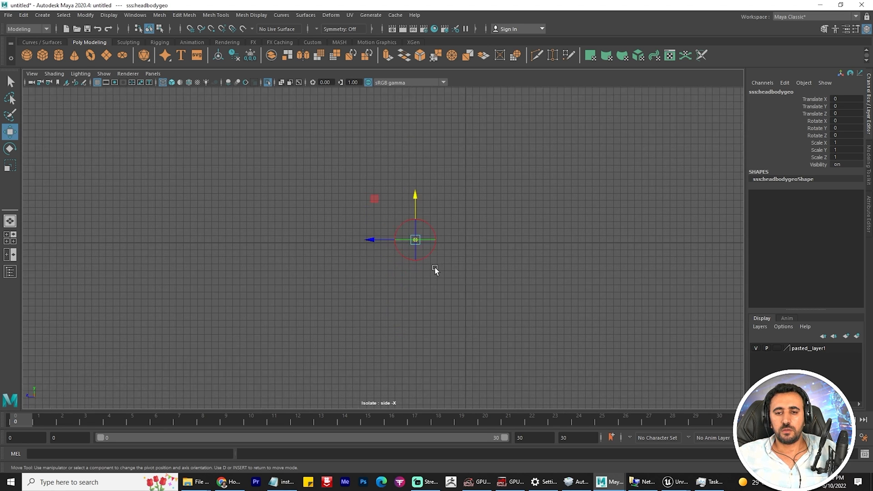
# Orbit the mesh and expand the perspective view to fill the window.
pyautogui.moveTo(415, 239); pyautogui.dragTo(472, 235)
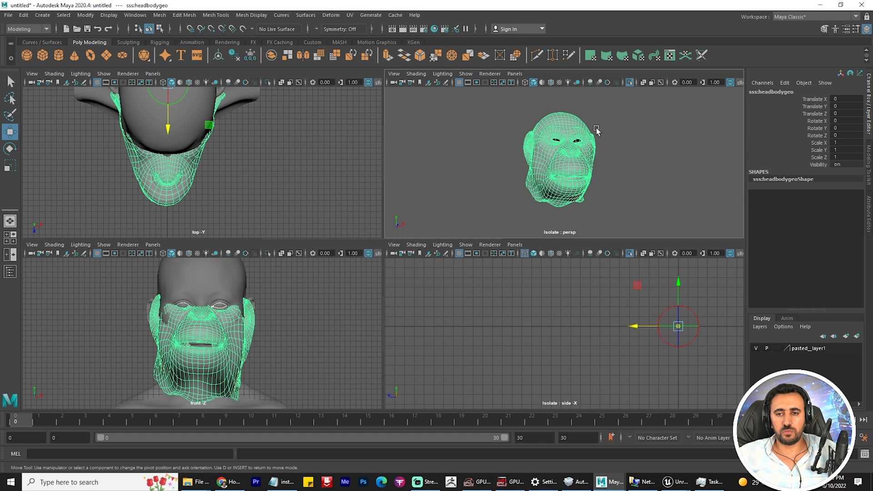
pyautogui.press('space')
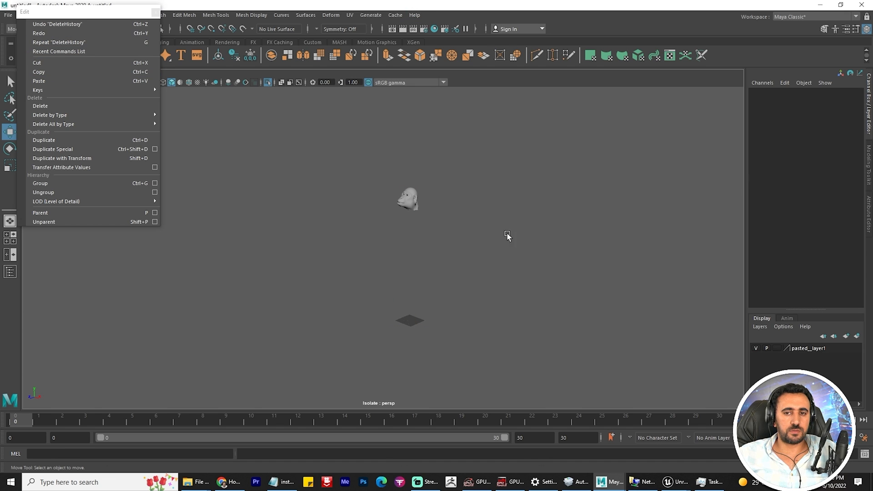
# Select the monkey face mesh and start Export Selection from the File menu.
pyautogui.click(407, 197)
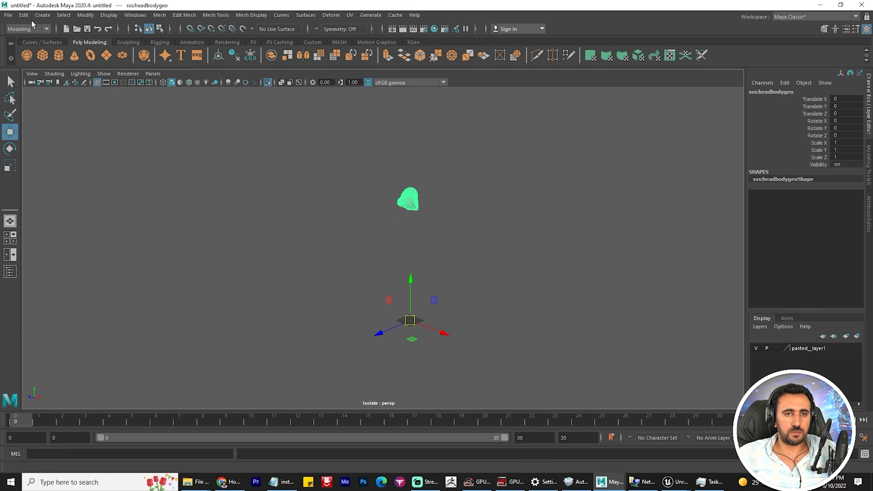
pyautogui.click(8, 16)
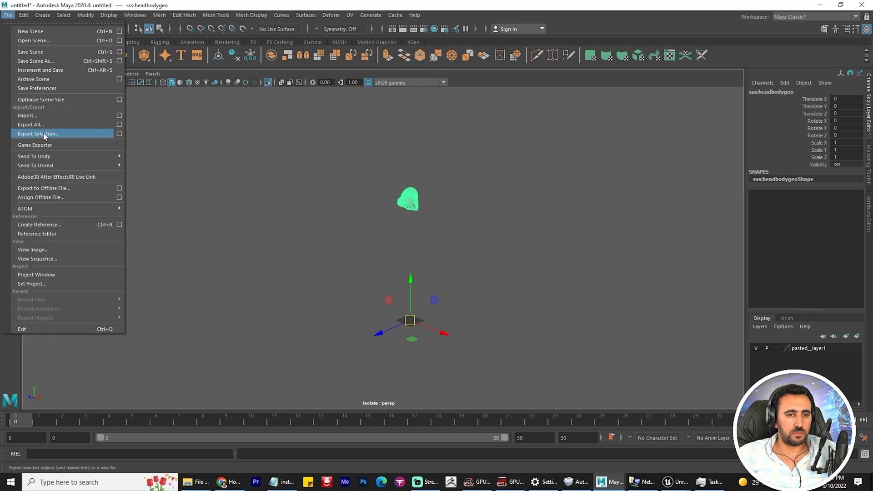
pyautogui.click(38, 134)
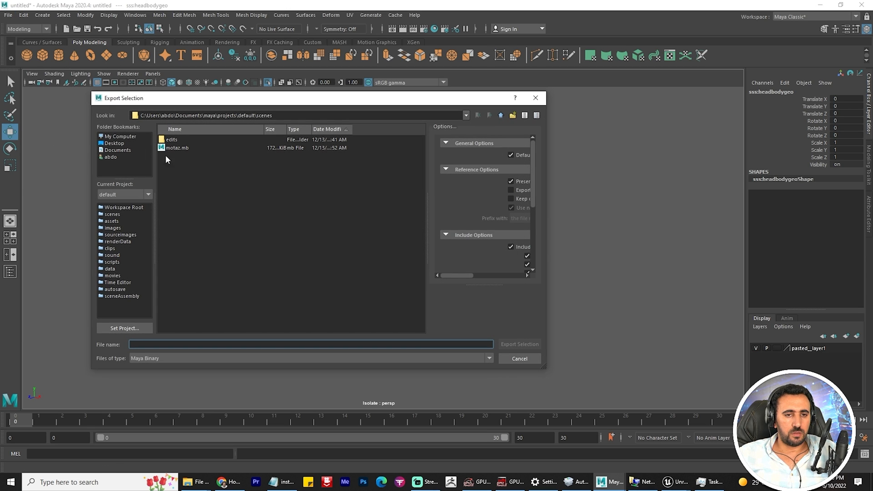
pyautogui.click(114, 143)
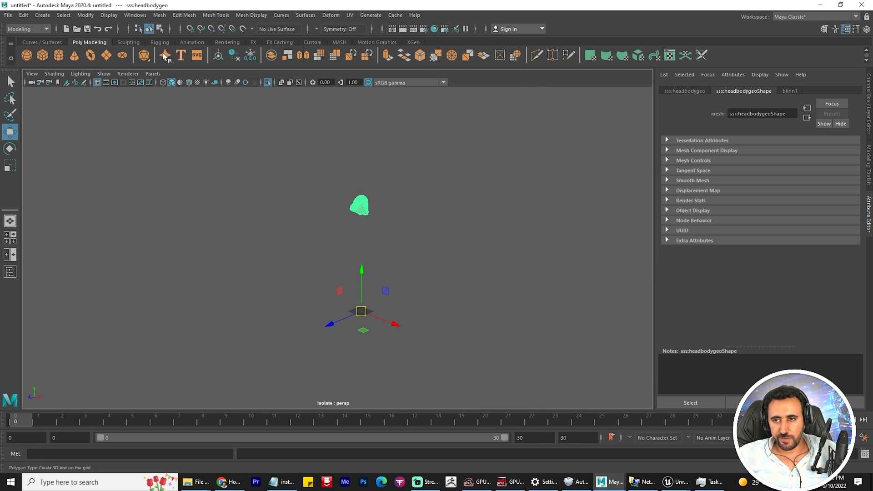
pyautogui.click(8, 15)
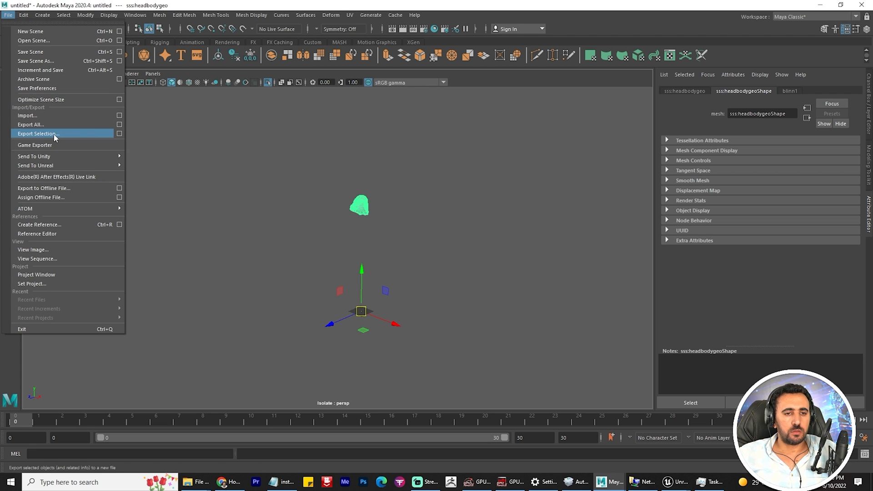
pyautogui.click(37, 133)
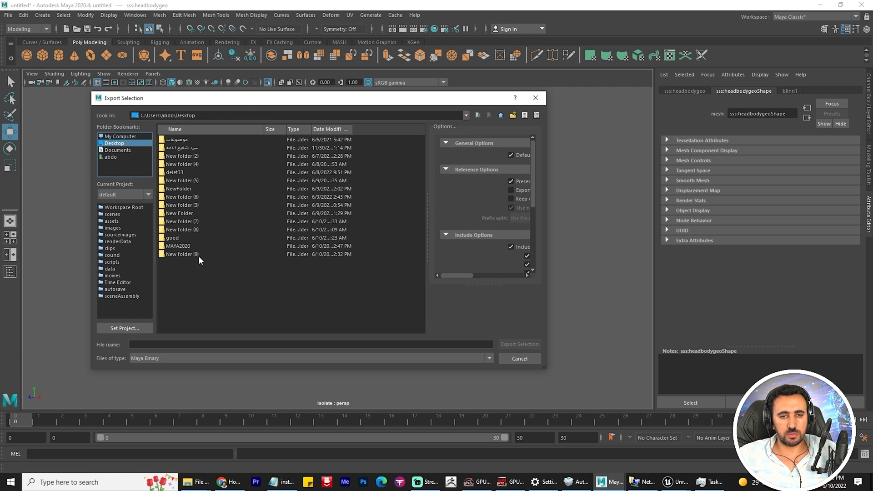
# Export the mesh into New folder (9) on the Desktop as monkey_for_metahuman.
pyautogui.doubleClick(182, 254)
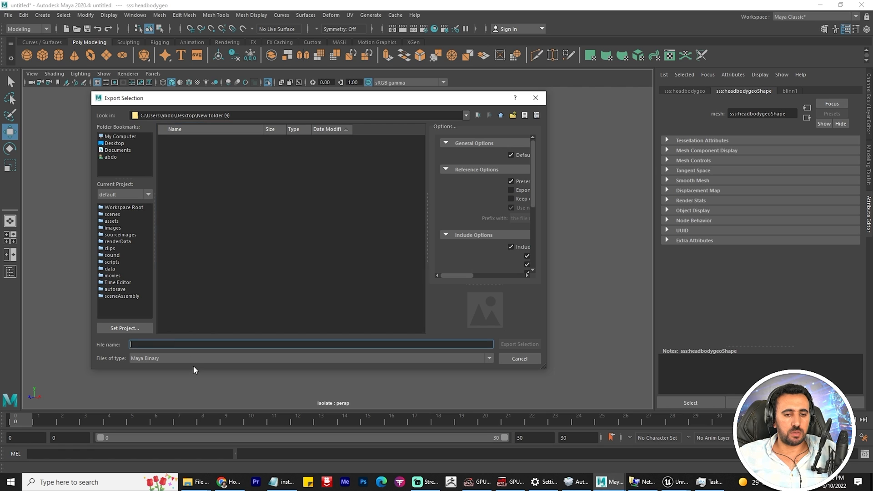
pyautogui.write('for')
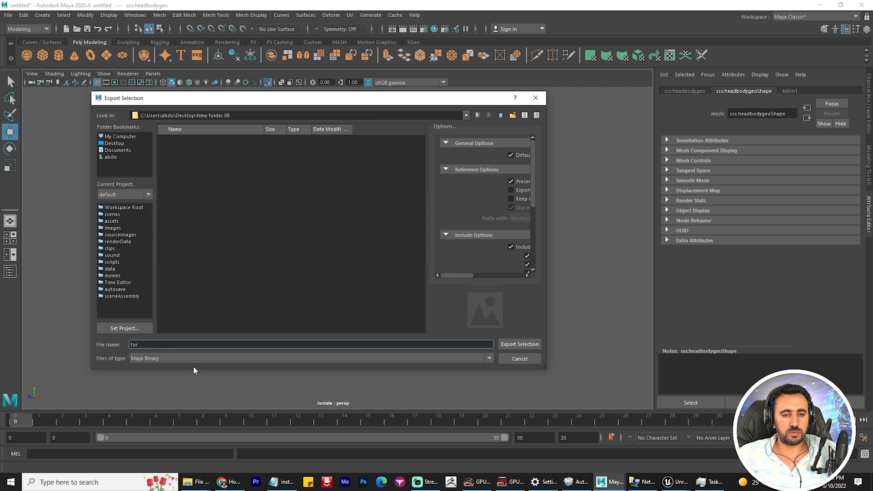
pyautogui.write('meta')
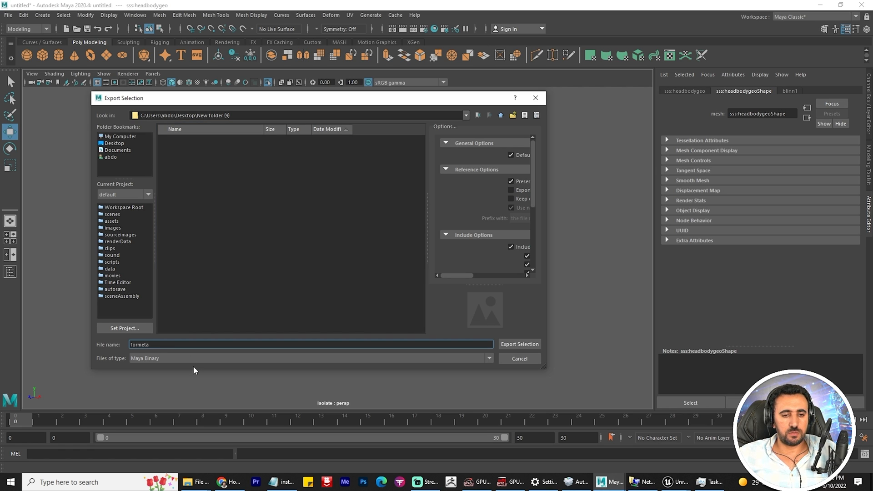
pyautogui.write('monkey_fo')
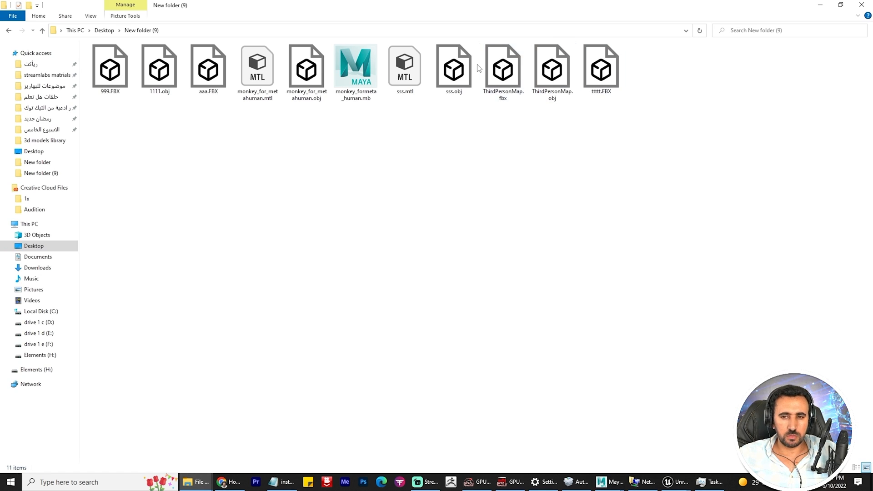
pyautogui.click(306, 69)
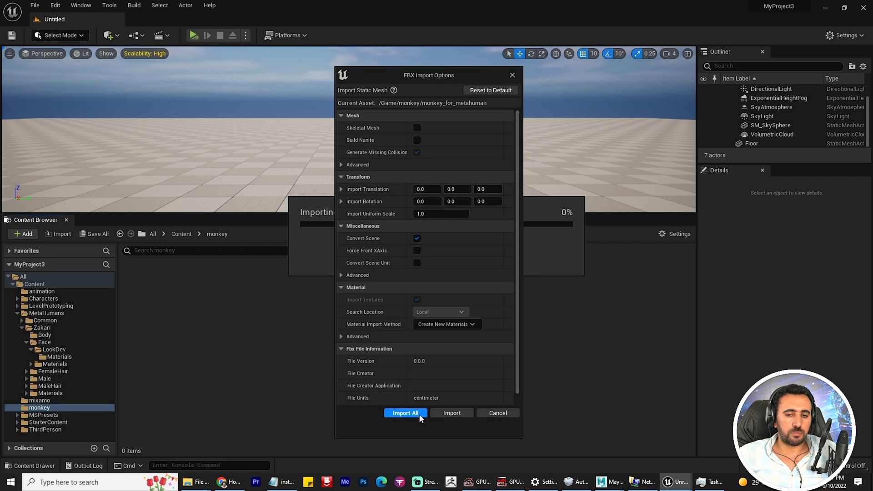
# Import All for the monkey_for_metahuman mesh into Content/monkey and close the smoothing-group warning log.
pyautogui.click(405, 412)
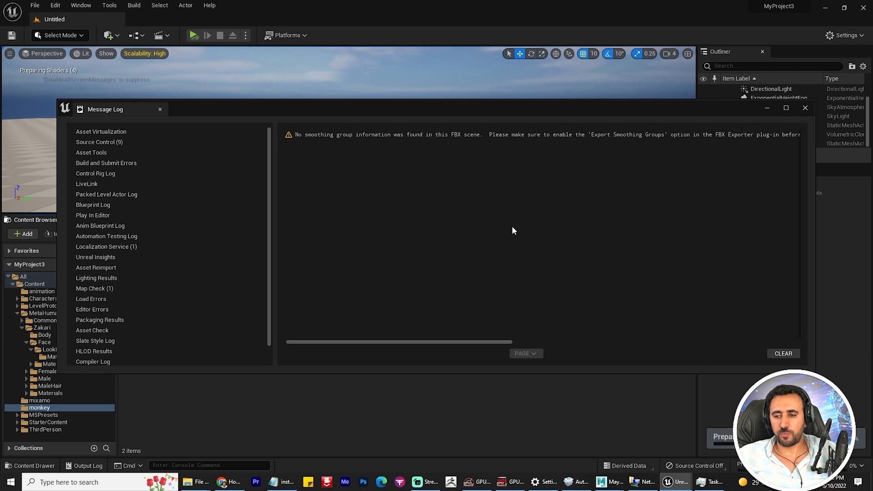
pyautogui.write('paint')
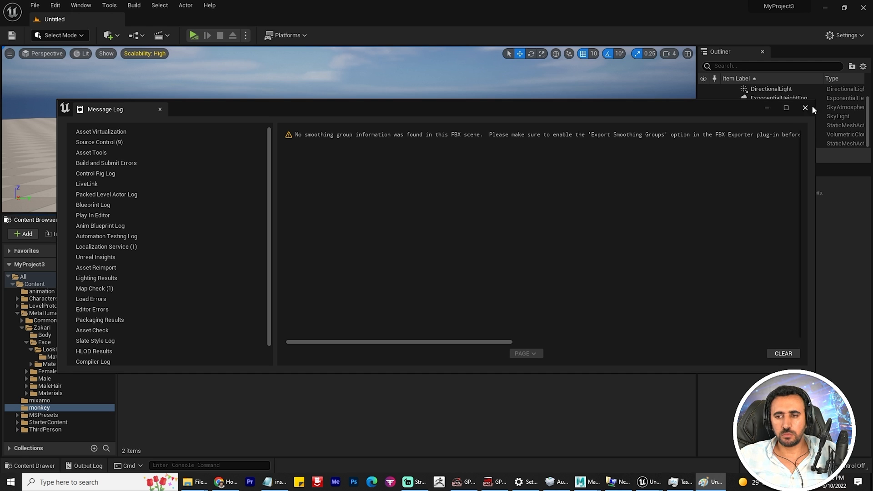
pyautogui.click(805, 107)
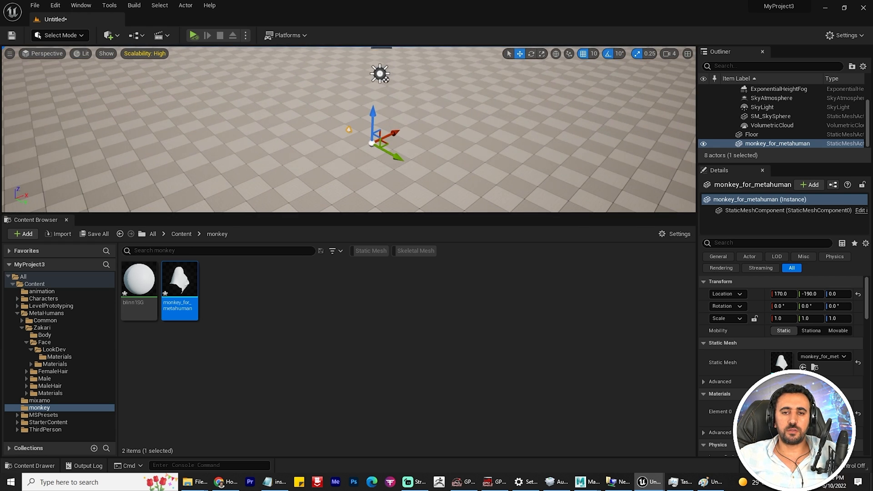
pyautogui.click(751, 134)
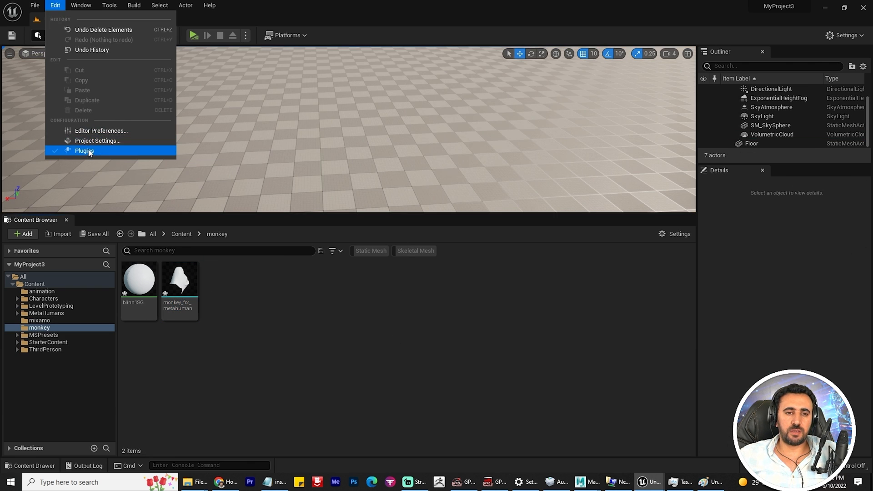
# Enable the experimental MetaHuman plugin in Plugins and save the monkey material, mesh and level.
pyautogui.click(84, 150)
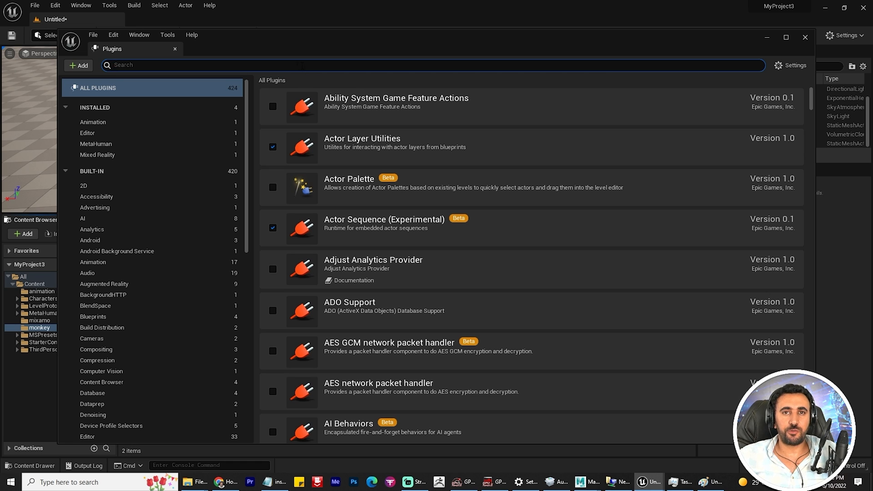
pyautogui.write('meta')
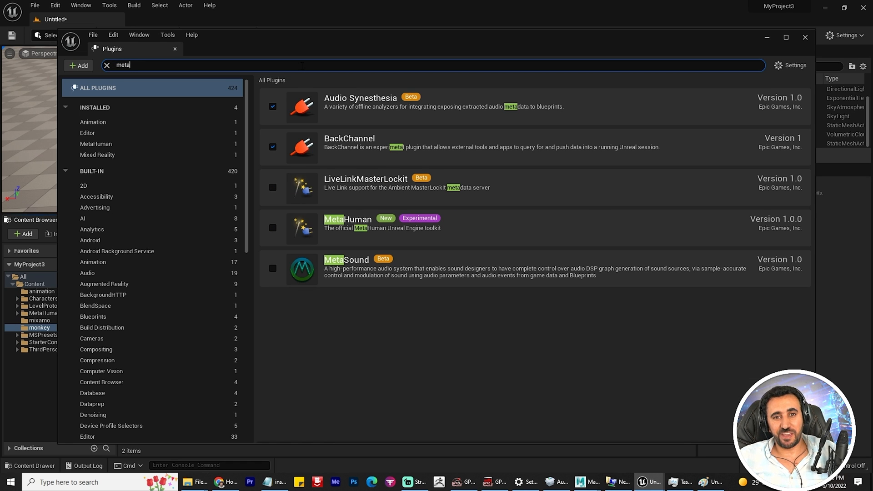
pyautogui.click(272, 228)
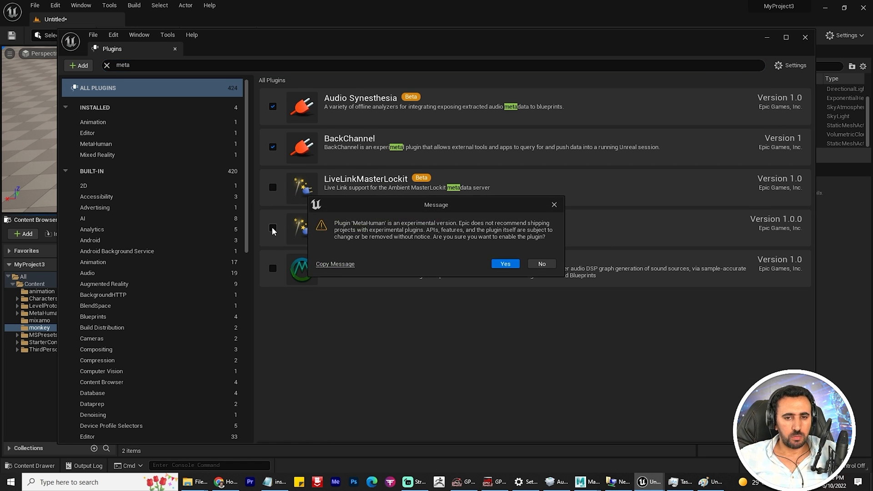
pyautogui.click(504, 264)
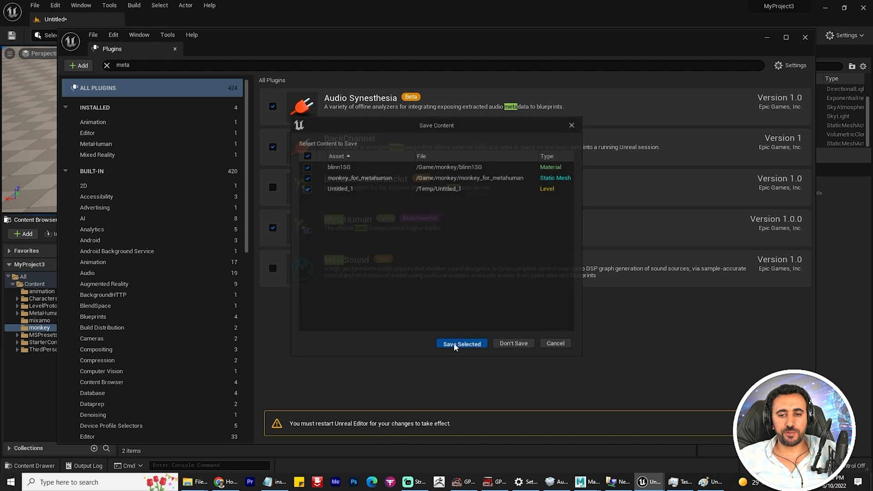
pyautogui.click(461, 343)
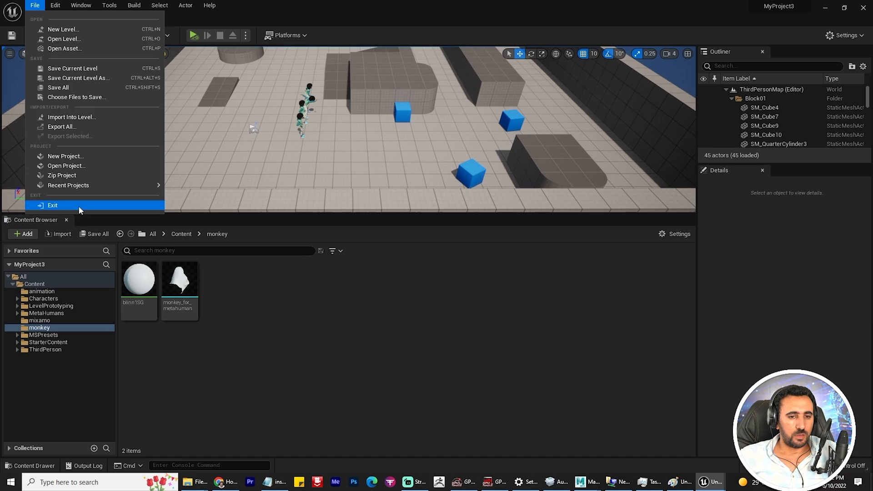
# Create a NewMetaHumanIdentity asset in the monkey folder and open it for editing.
pyautogui.click(25, 234)
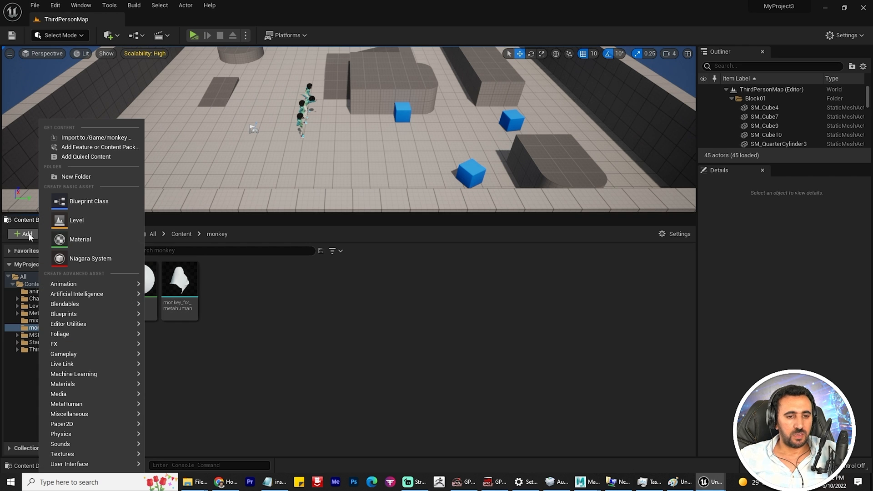
pyautogui.moveTo(58, 394)
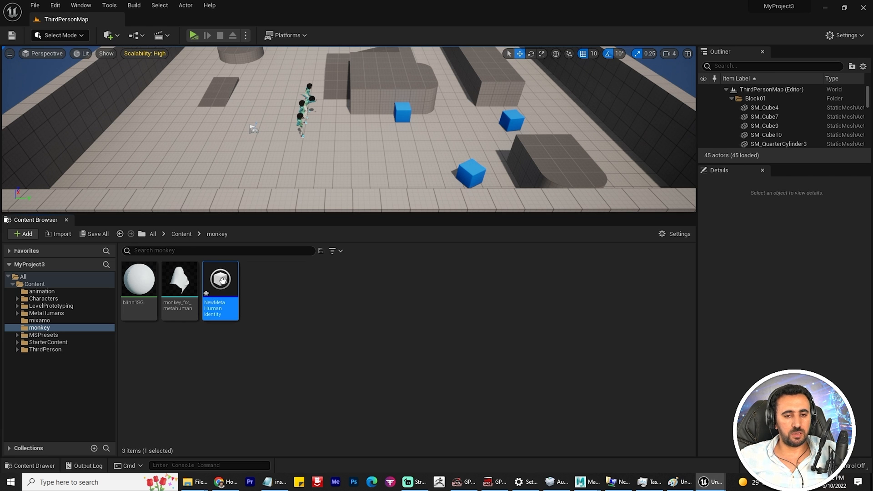
pyautogui.doubleClick(220, 278)
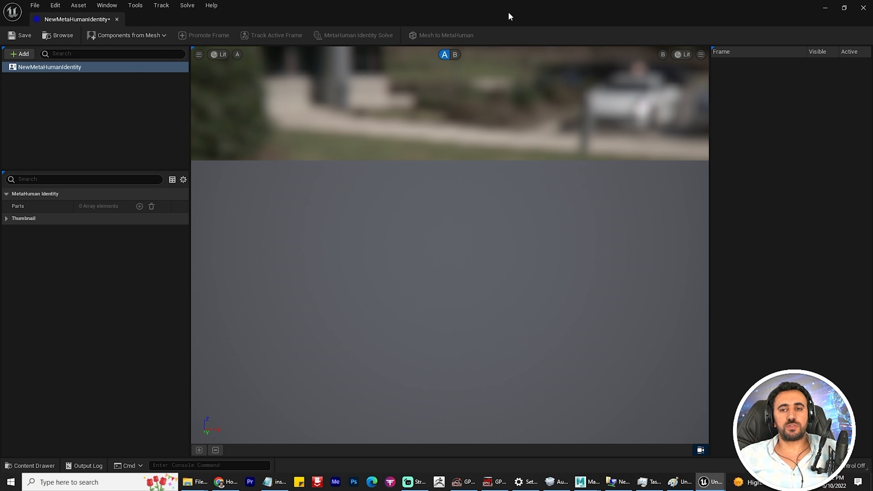
pyautogui.moveTo(717, 170)
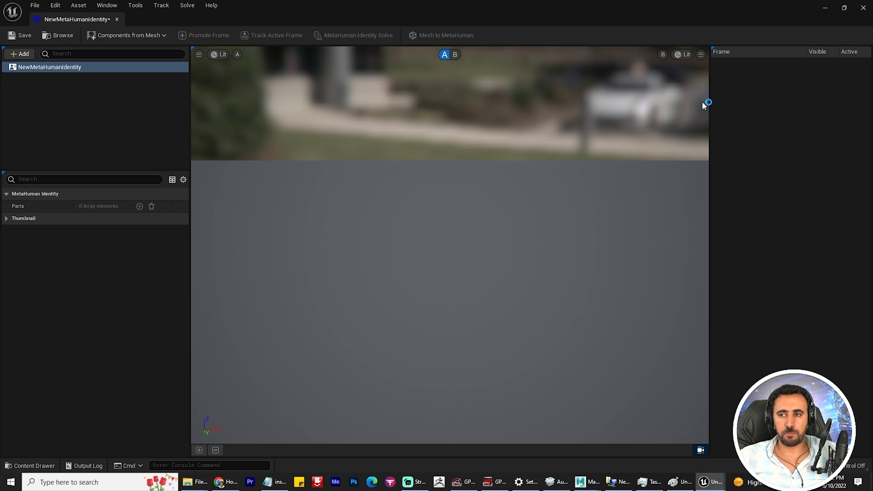
pyautogui.moveTo(682, 172)
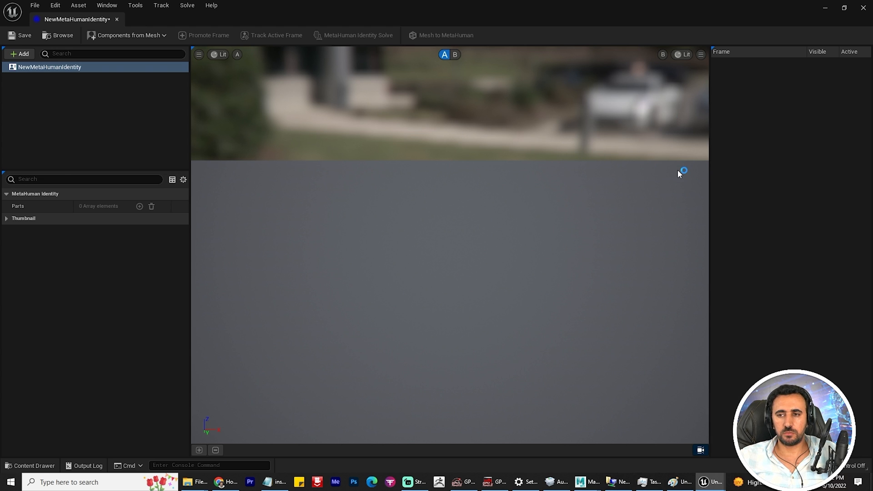
pyautogui.moveTo(846, 9)
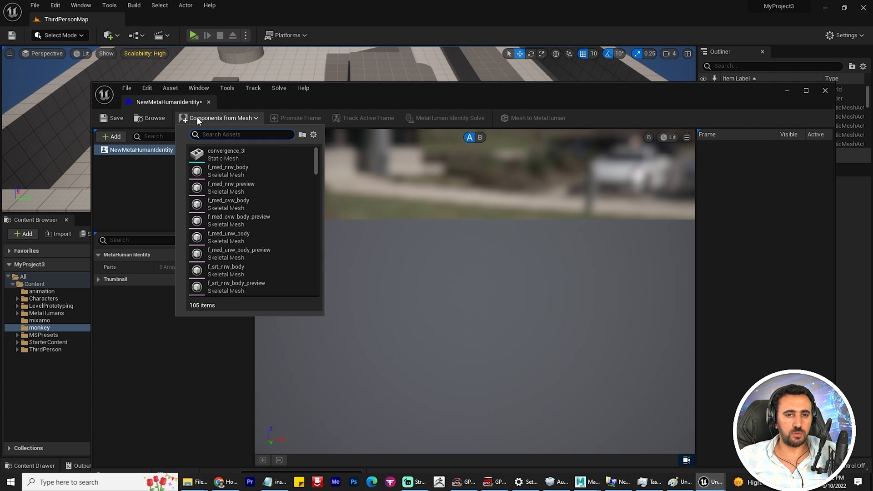
# Use the monkey mesh as the identity's Face component and show its Neutral Pose.
pyautogui.write('monkey')
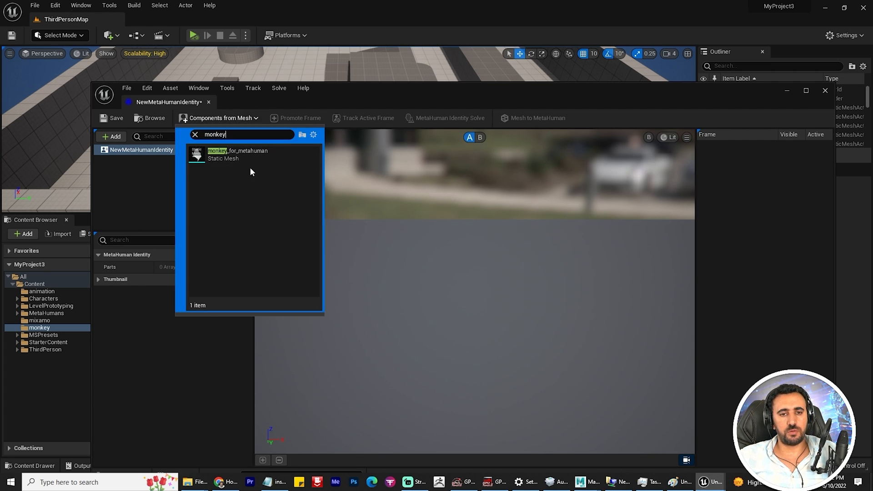
pyautogui.click(237, 153)
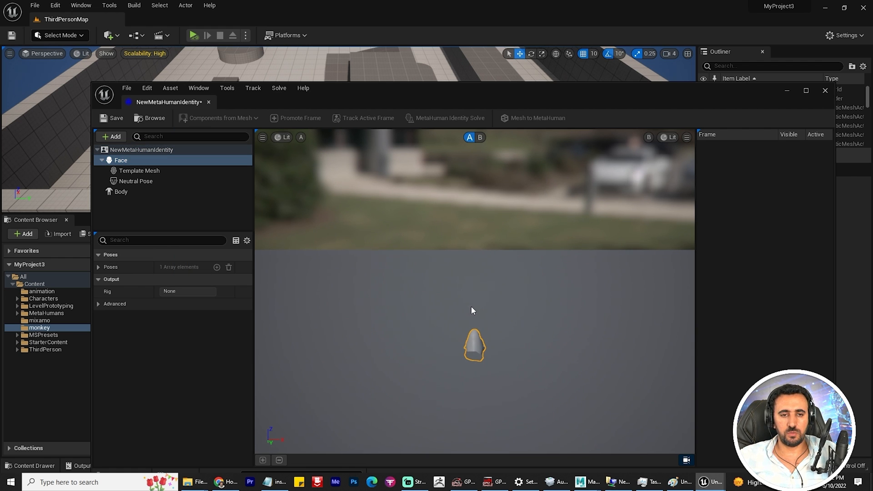
pyautogui.moveTo(451, 301)
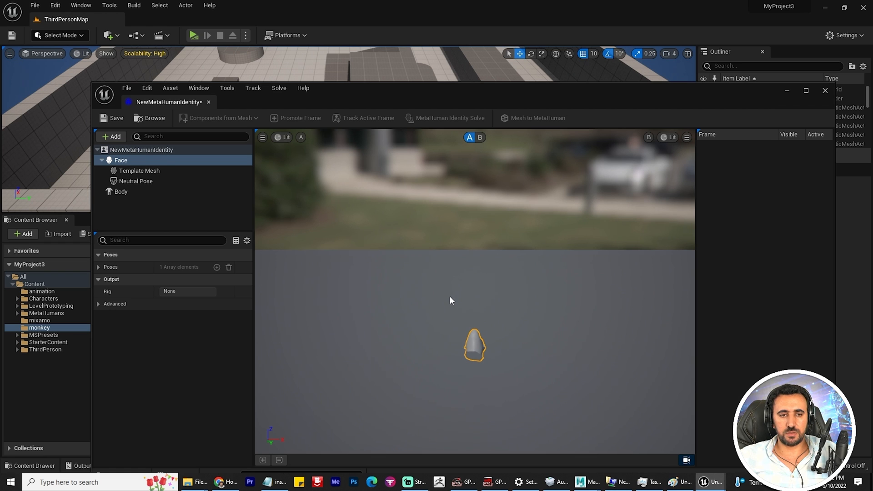
pyautogui.moveTo(498, 303)
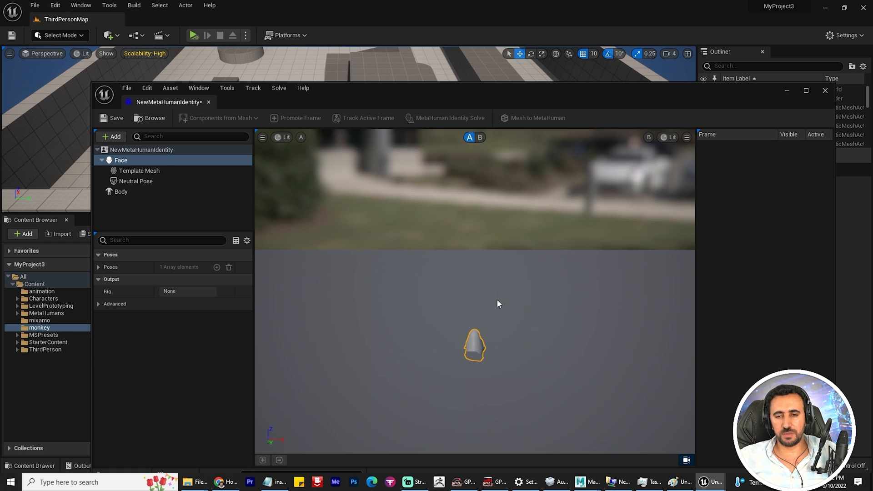
pyautogui.click(136, 181)
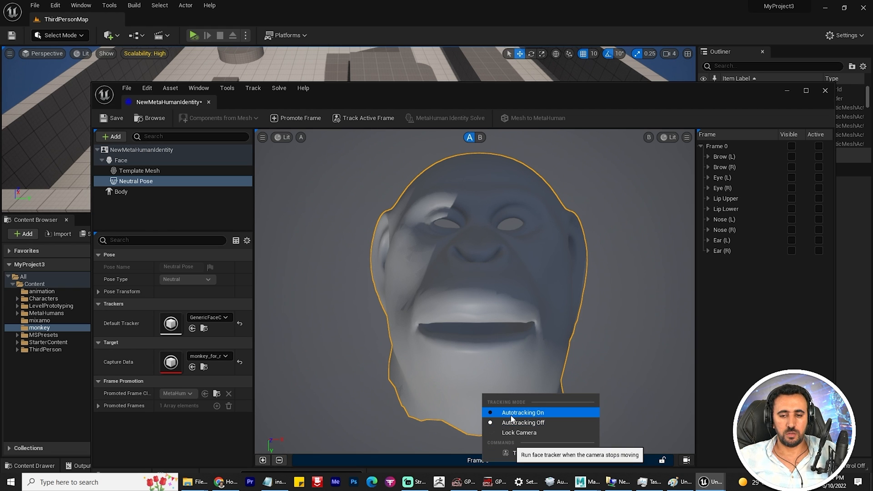
# Enable autotracking, adjust lip landmark visibility, and switch to view B of the face.
pyautogui.click(522, 412)
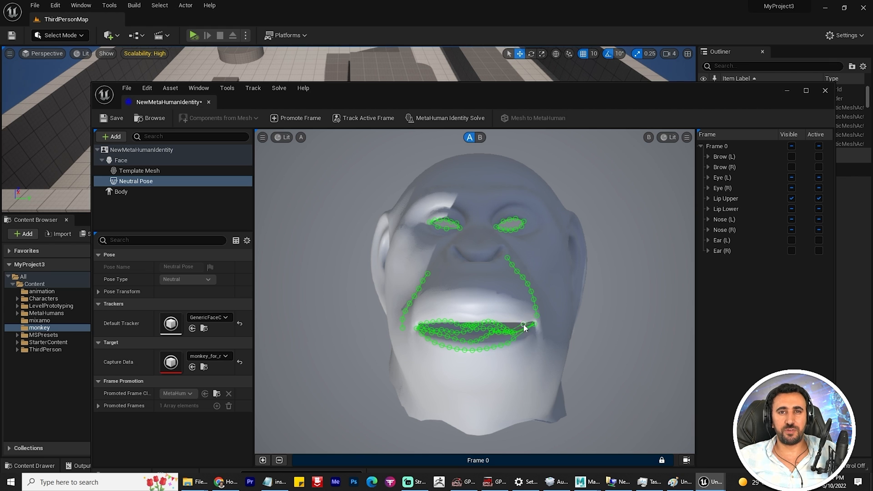
pyautogui.click(791, 240)
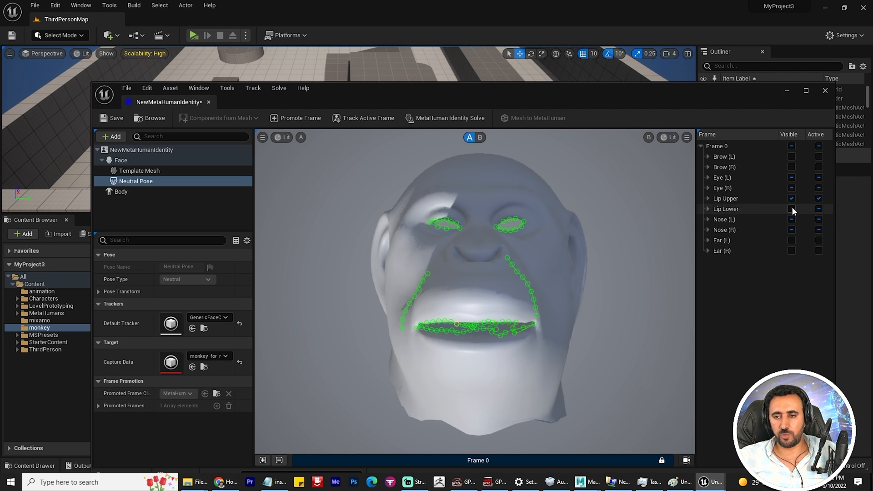
pyautogui.click(708, 199)
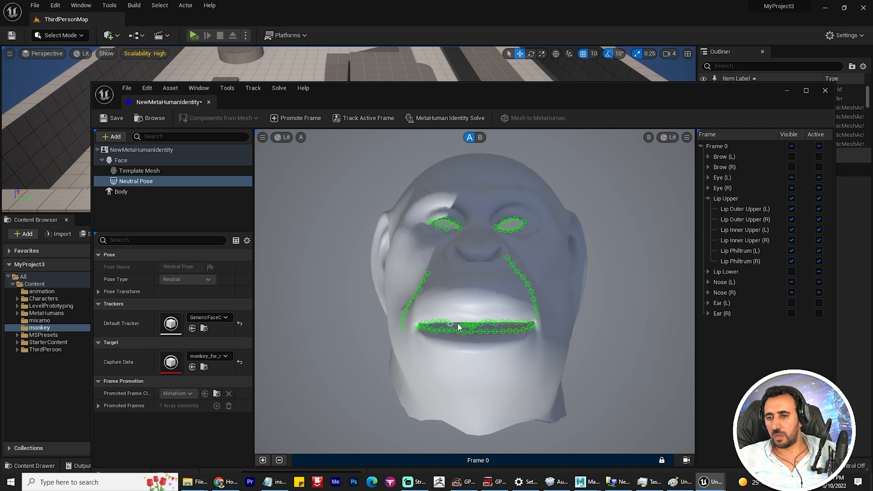
pyautogui.click(709, 198)
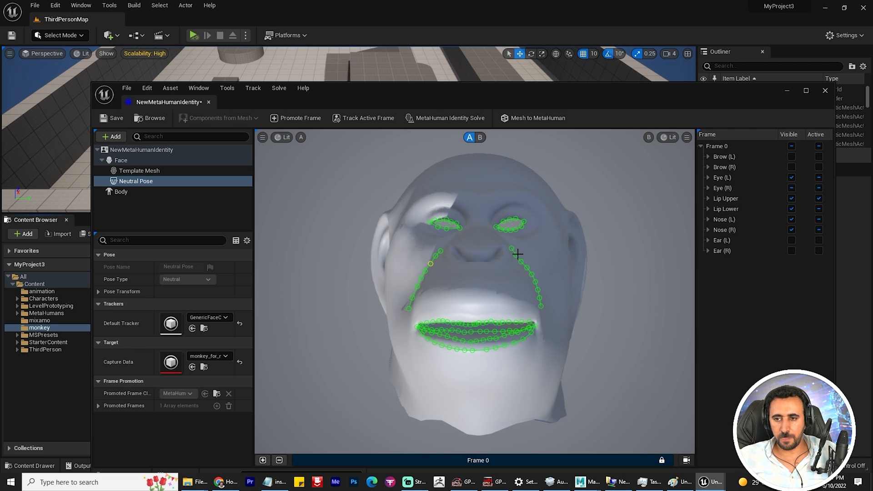
pyautogui.moveTo(479, 137)
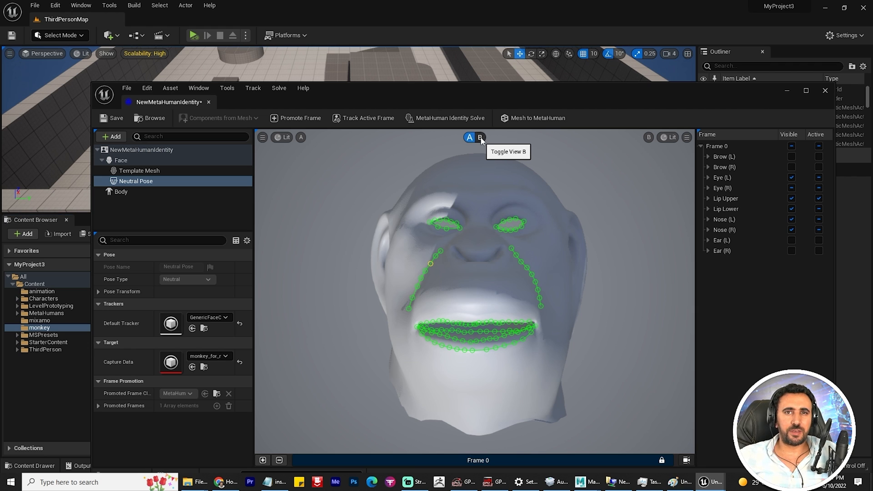
pyautogui.click(479, 138)
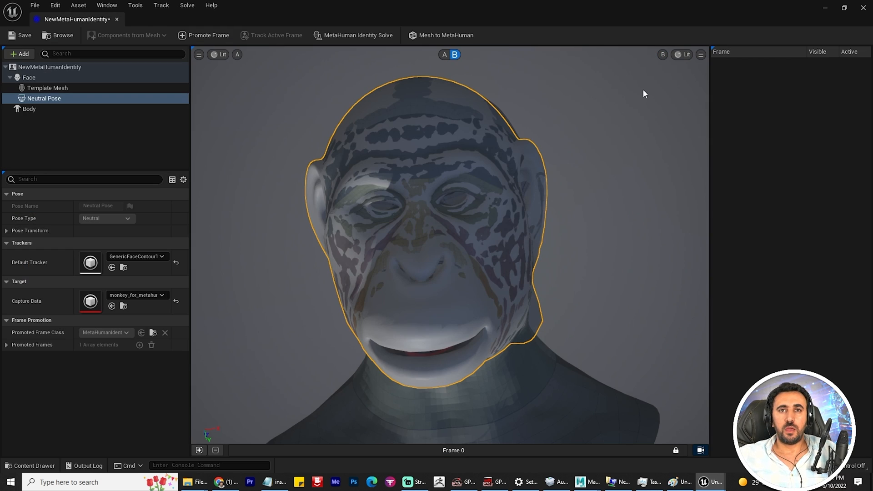
# Run MetaHuman Identity Solve, choose the heavier body type, convert to MetaHuman, and go to Quixel Bridge.
pyautogui.click(701, 54)
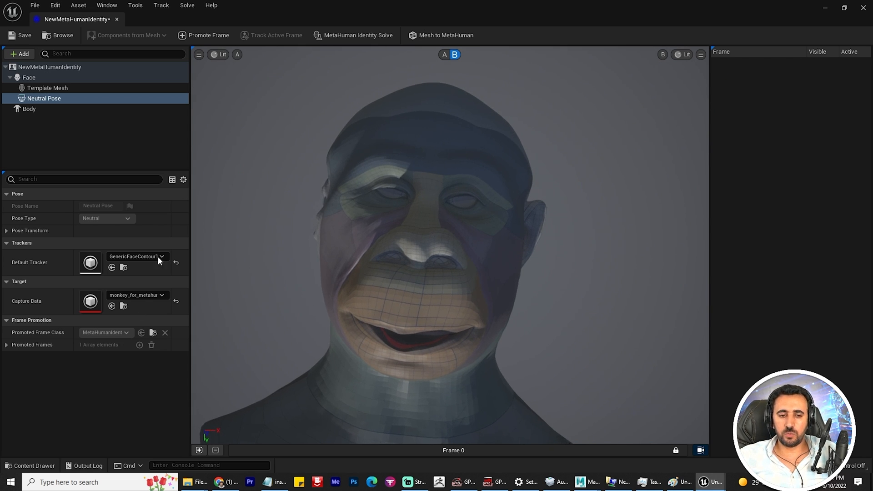
pyautogui.moveTo(289, 162)
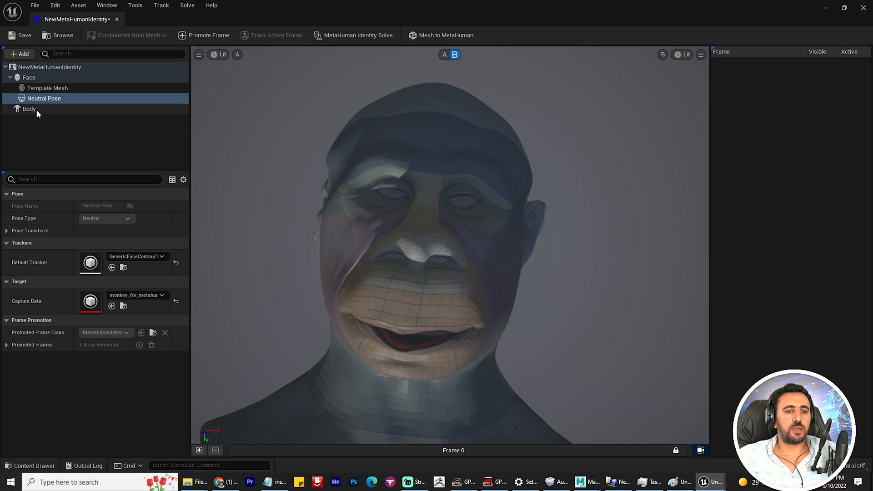
pyautogui.click(29, 108)
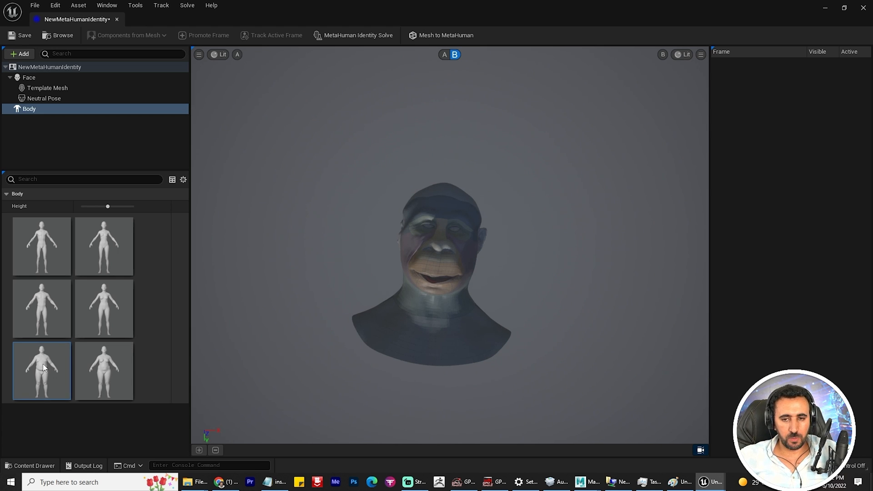
pyautogui.click(445, 35)
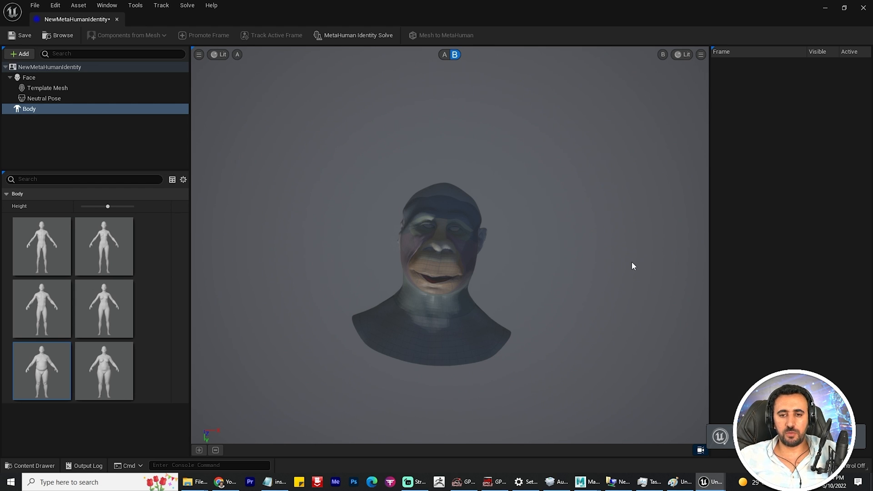
pyautogui.click(444, 35)
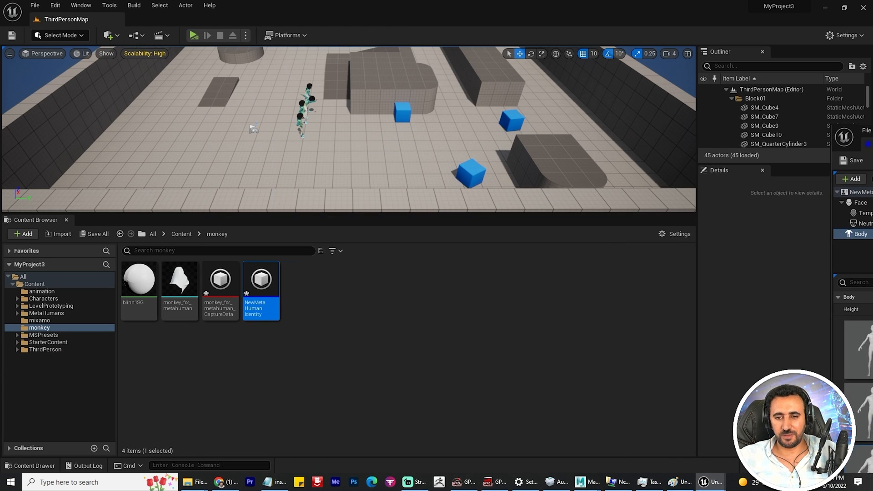
pyautogui.click(81, 6)
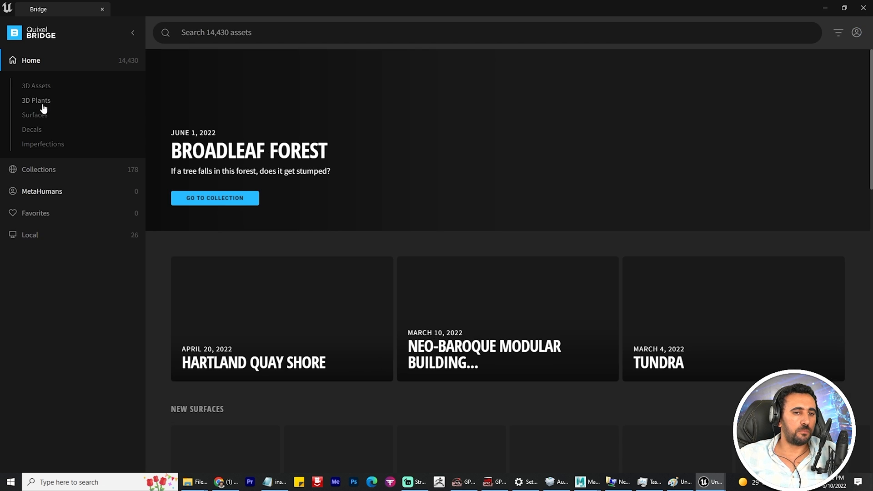
# Select NewMetaHumanIdentity under My MetaHumans and start MetaHuman Creator for it.
pyautogui.click(37, 100)
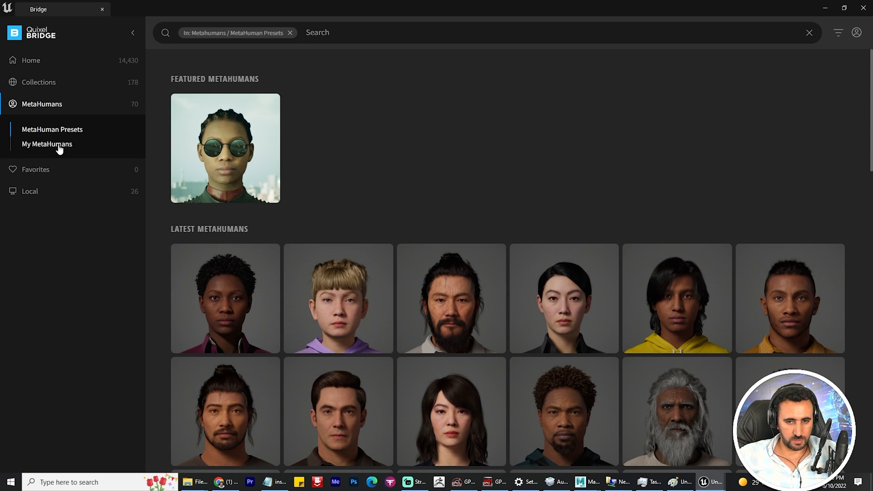
pyautogui.click(47, 144)
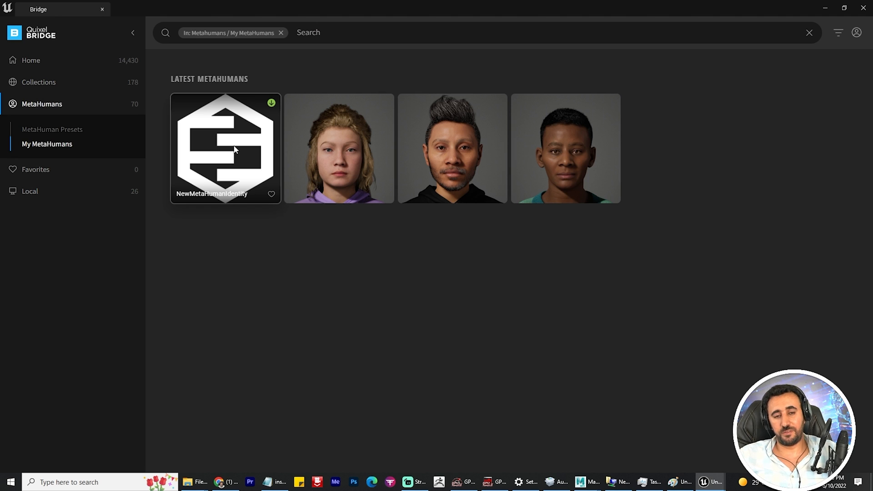
pyautogui.click(225, 148)
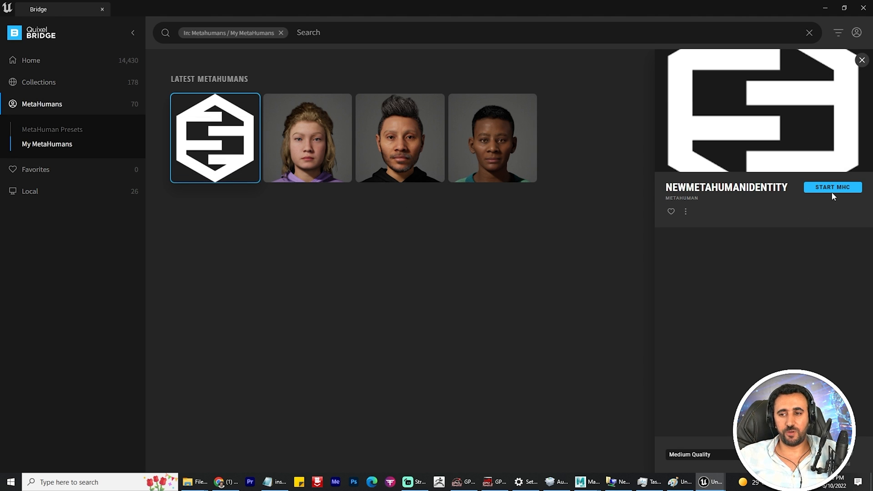
pyautogui.click(832, 187)
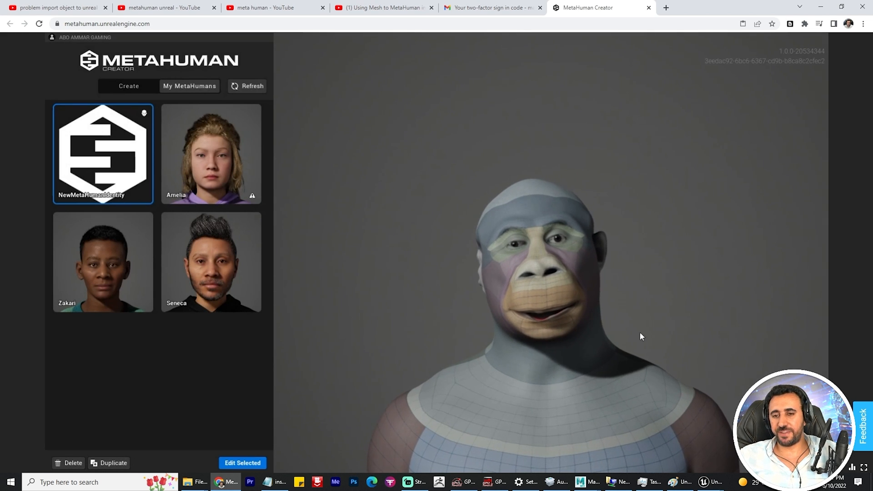
# Orbit the monkey head in the preview, then edit the NewMetaHumanIdentity character.
pyautogui.moveTo(640, 337); pyautogui.dragTo(619, 262)
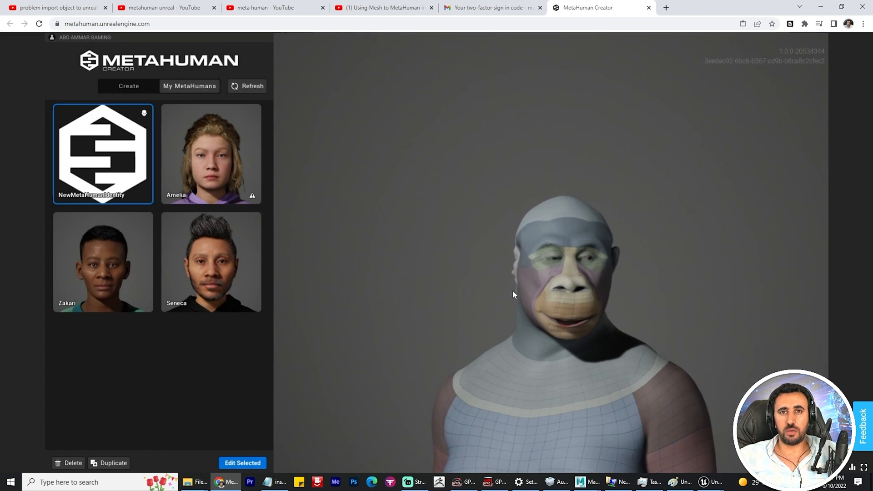
pyautogui.moveTo(512, 295); pyautogui.dragTo(543, 150)
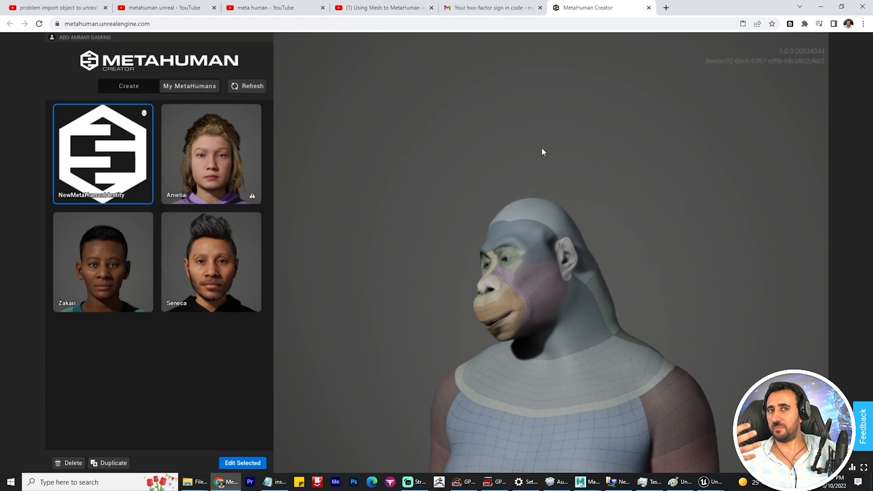
pyautogui.click(242, 463)
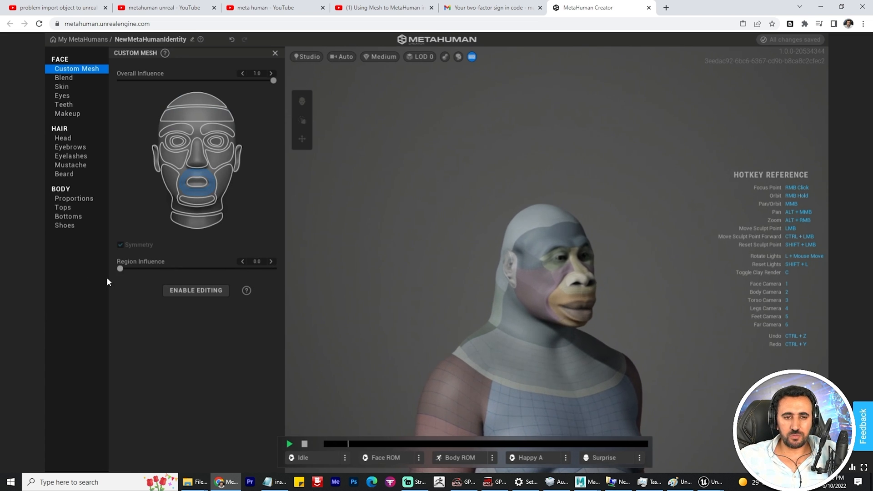
# Raise the mouth Region Influence of the custom mesh, then move on to the Skin settings.
pyautogui.moveTo(120, 269); pyautogui.dragTo(162, 268)
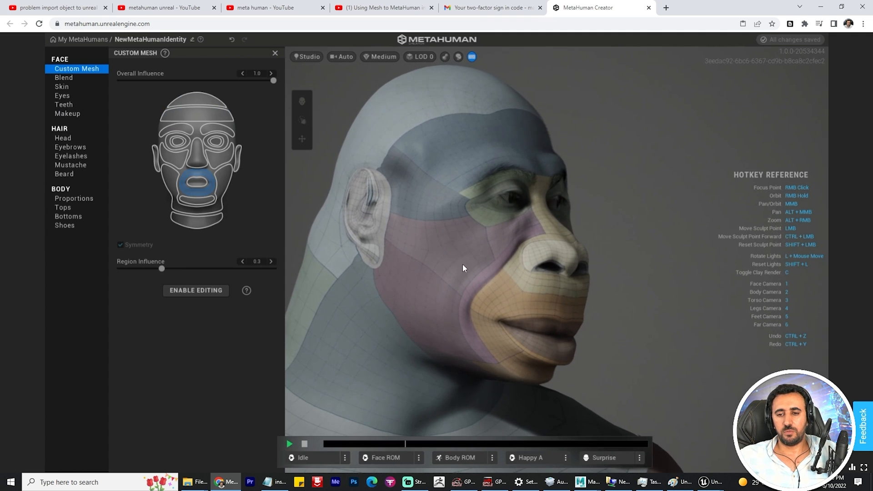
pyautogui.moveTo(162, 269); pyautogui.dragTo(120, 269)
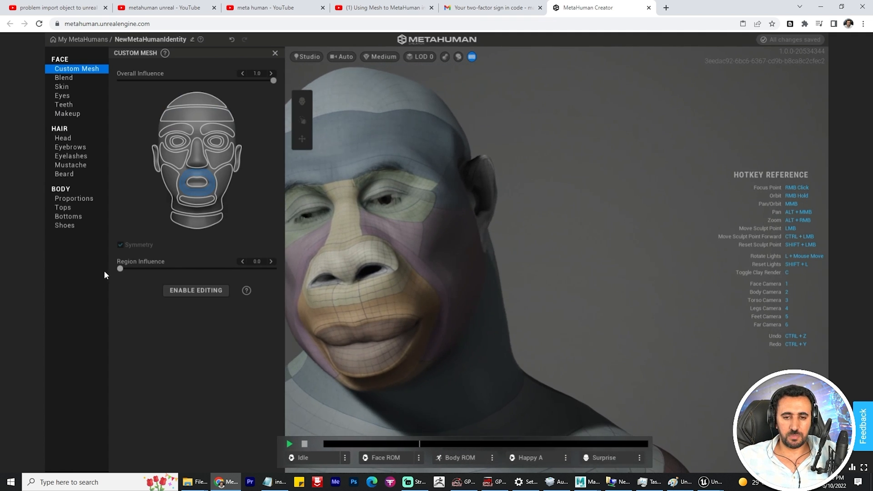
pyautogui.moveTo(120, 268); pyautogui.dragTo(215, 268)
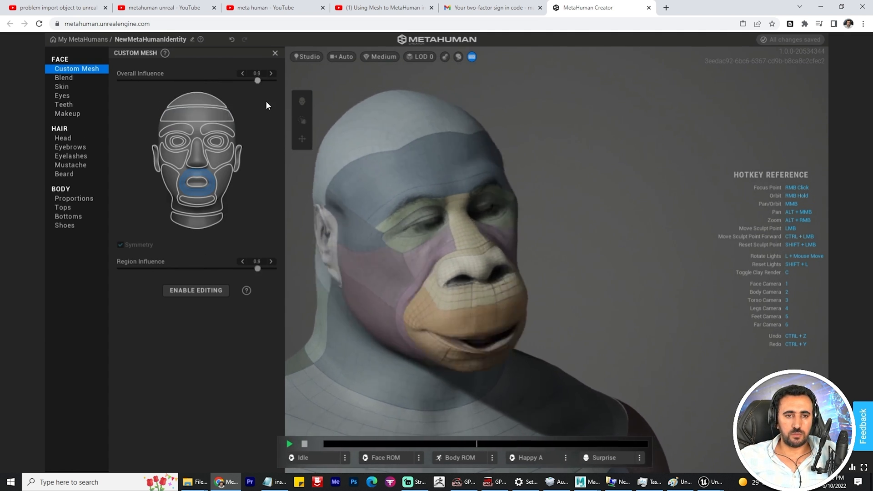
pyautogui.click(61, 86)
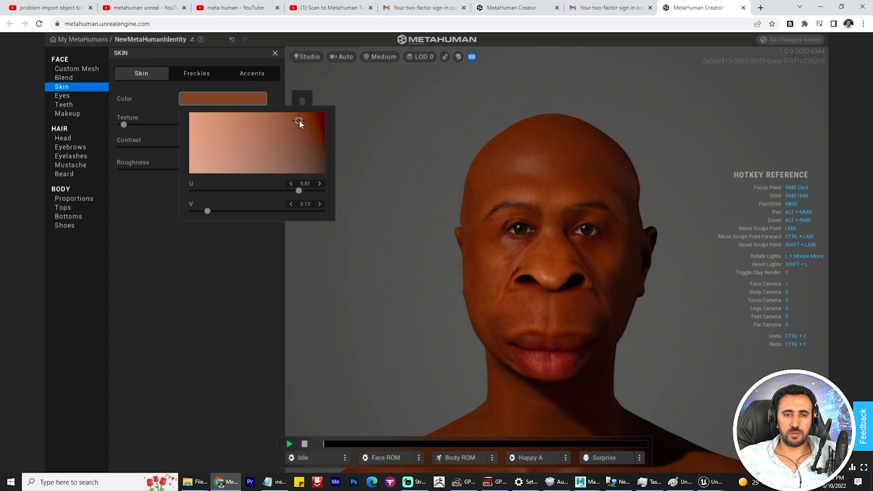
# Tint the skin reddish-brown and raise skin Texture to about 0.90.
pyautogui.moveTo(299, 121); pyautogui.dragTo(315, 123)
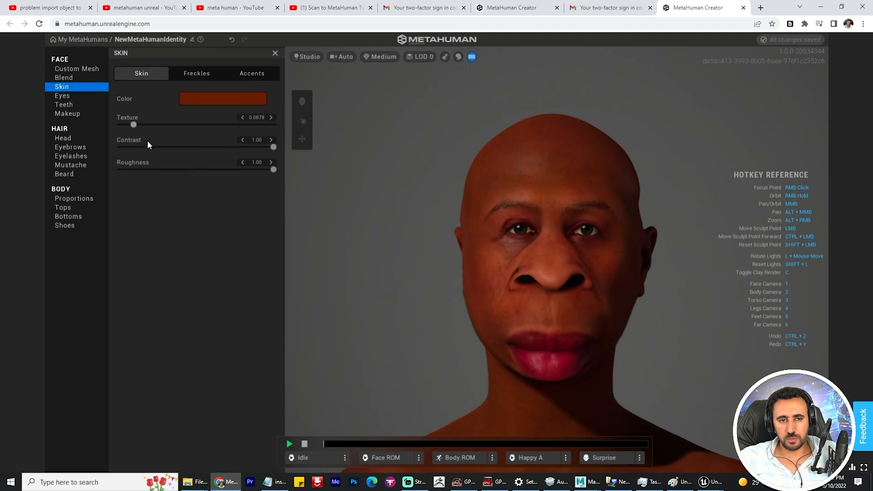
pyautogui.moveTo(134, 125); pyautogui.dragTo(217, 124)
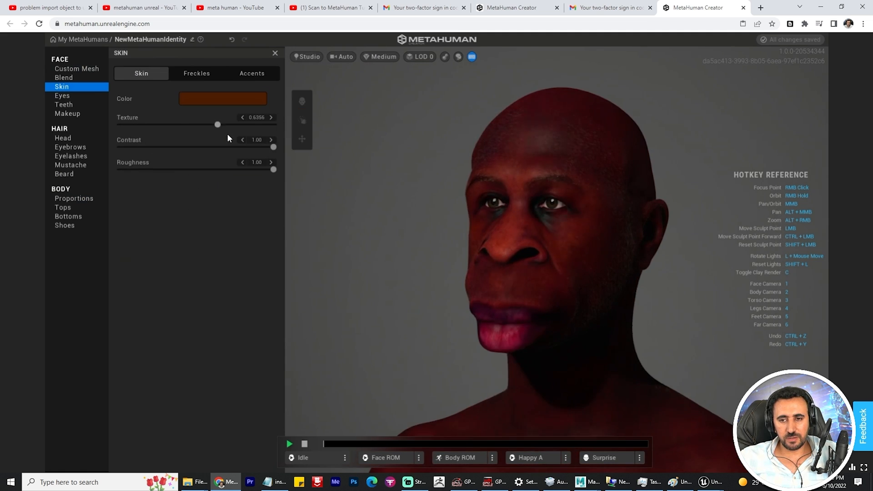
pyautogui.moveTo(217, 124); pyautogui.dragTo(257, 125)
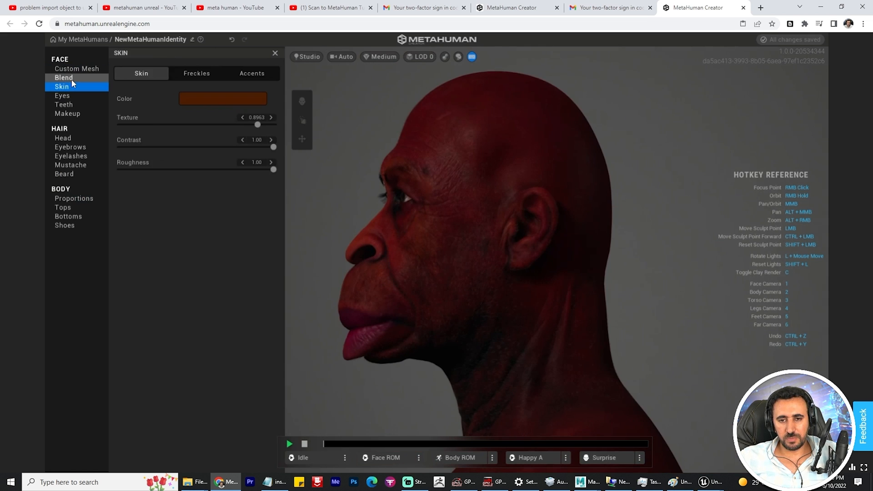
# Apply the pale green-grey iris preset to the character's eyes.
pyautogui.click(62, 95)
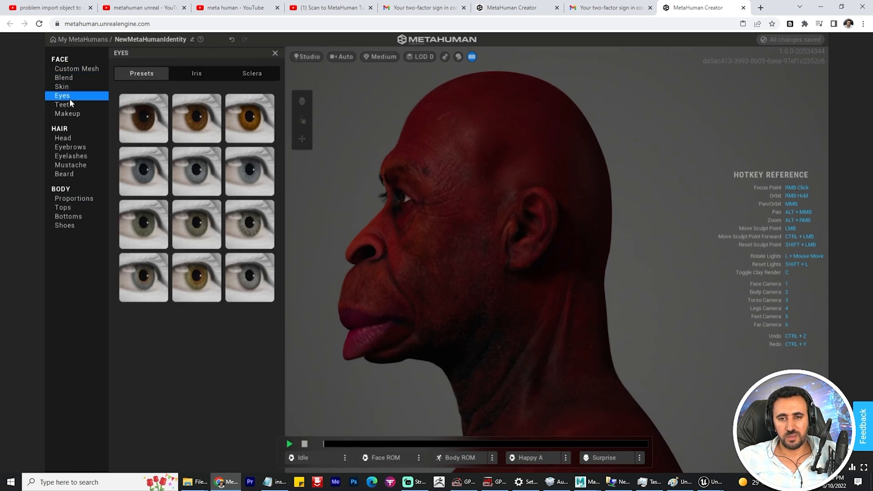
pyautogui.click(143, 118)
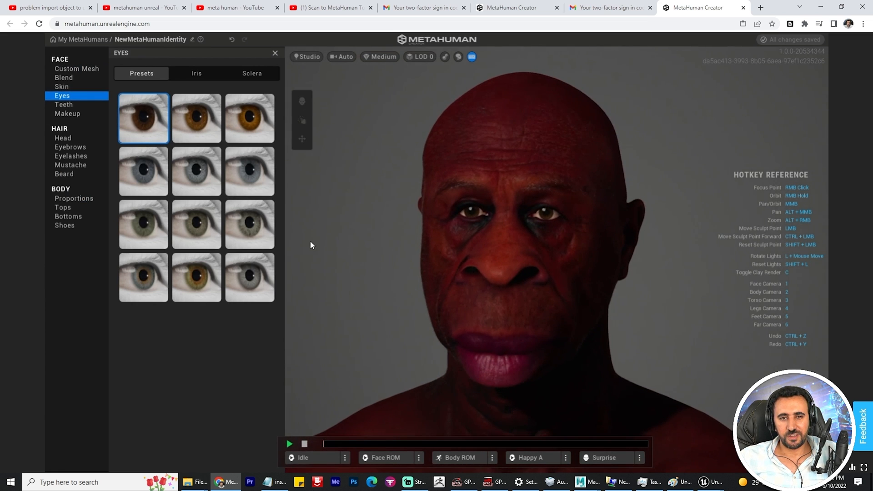
pyautogui.click(250, 224)
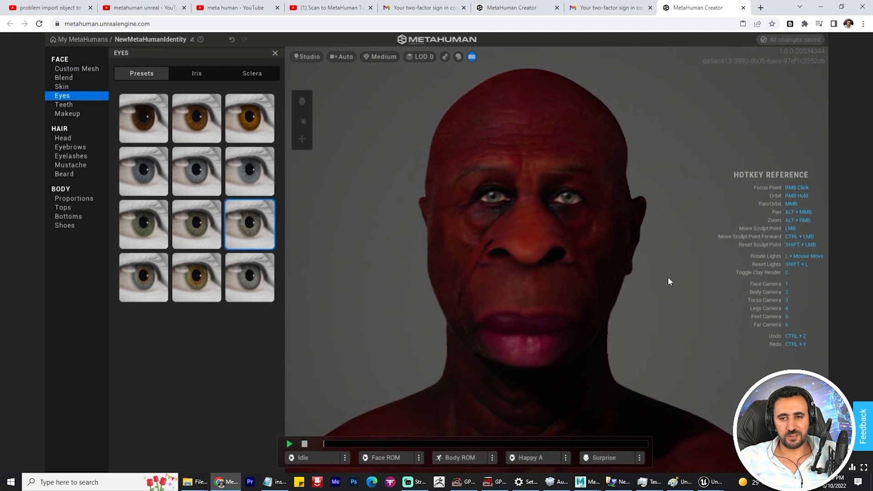
# Give the character a long hairstyle, then switch to the messier long dark style.
pyautogui.click(62, 138)
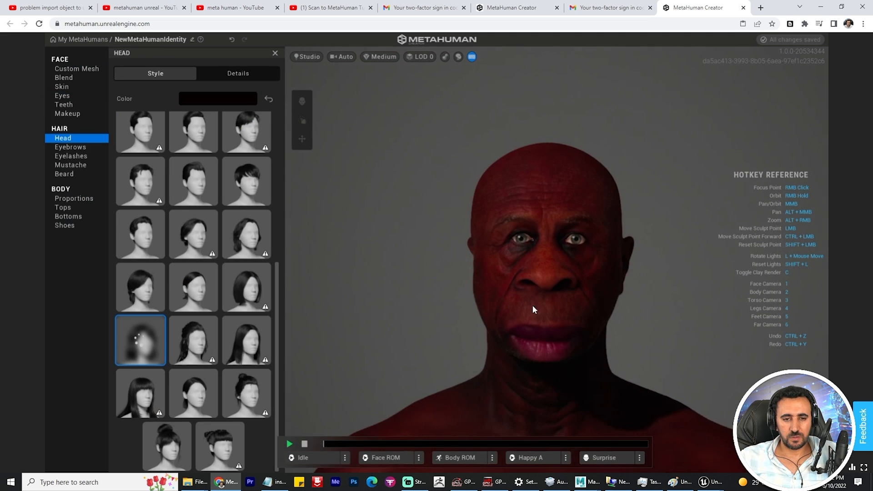
pyautogui.click(140, 339)
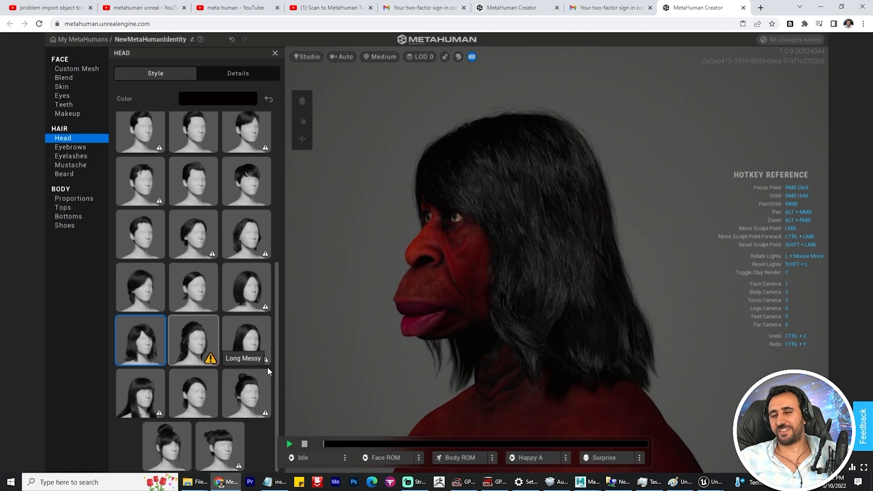
pyautogui.click(193, 340)
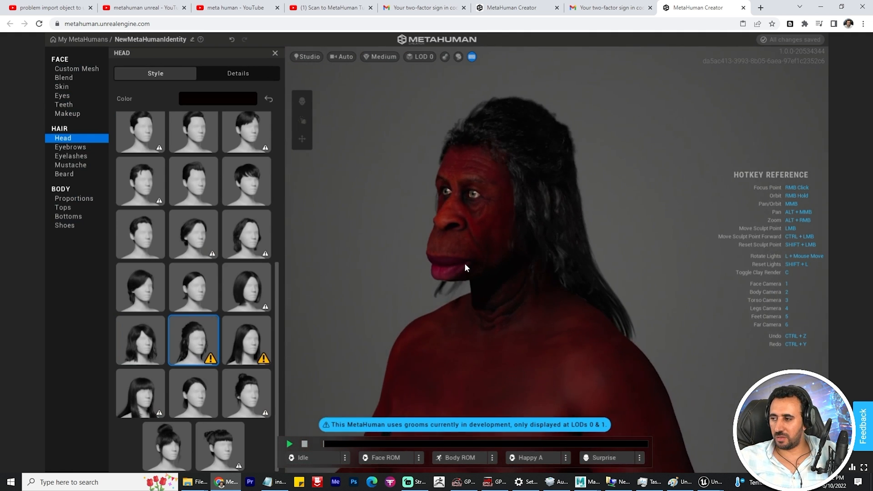
pyautogui.moveTo(466, 267); pyautogui.dragTo(451, 288)
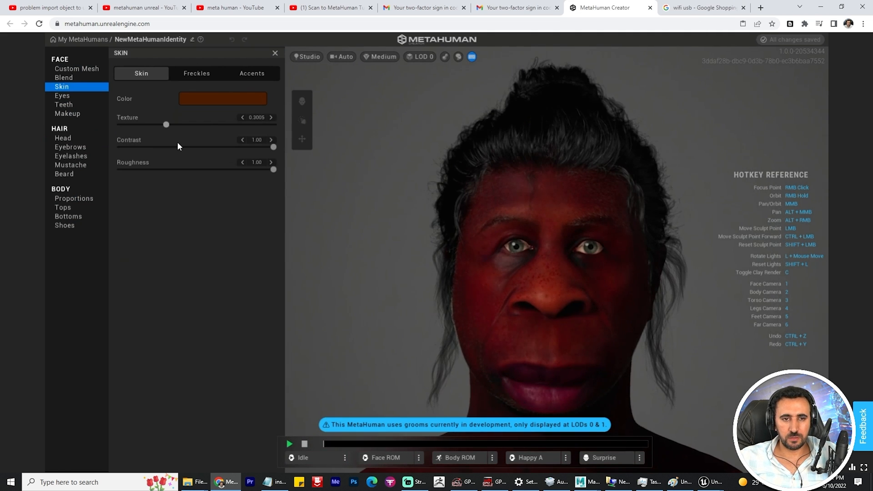
# Raise skin Texture back up to about 0.89.
pyautogui.moveTo(165, 125); pyautogui.dragTo(233, 125)
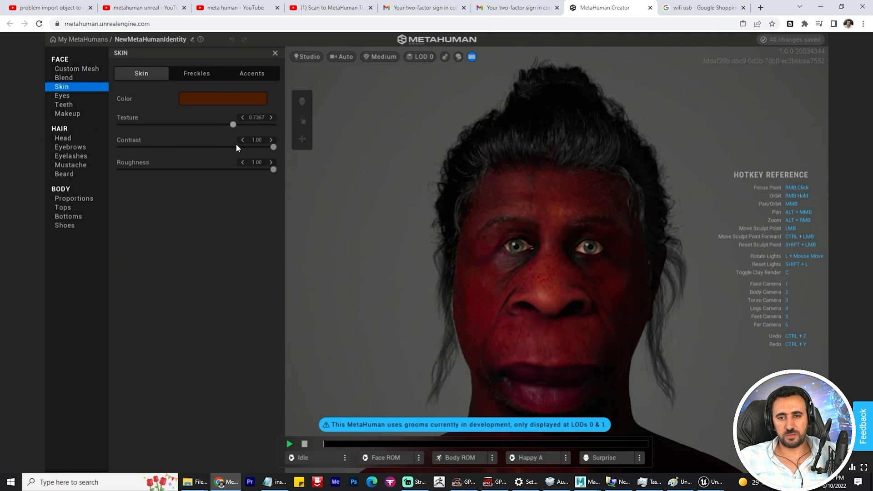
pyautogui.moveTo(233, 125); pyautogui.dragTo(261, 125)
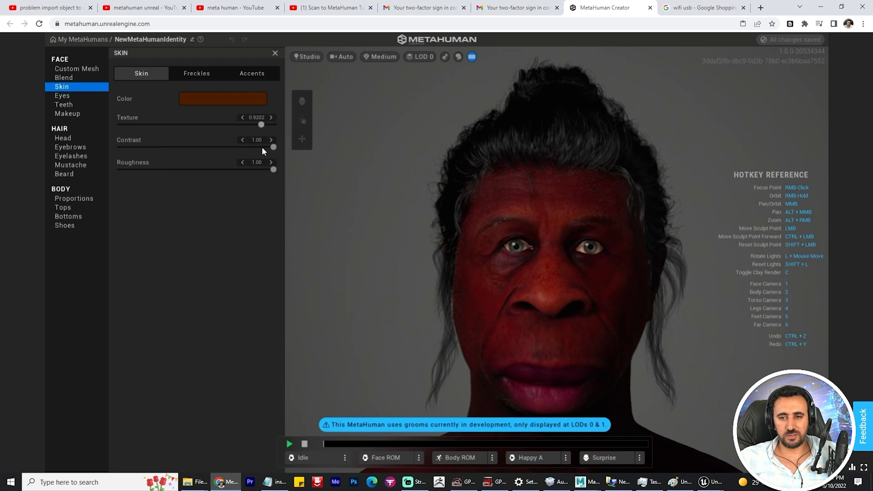
pyautogui.moveTo(261, 125); pyautogui.dragTo(257, 125)
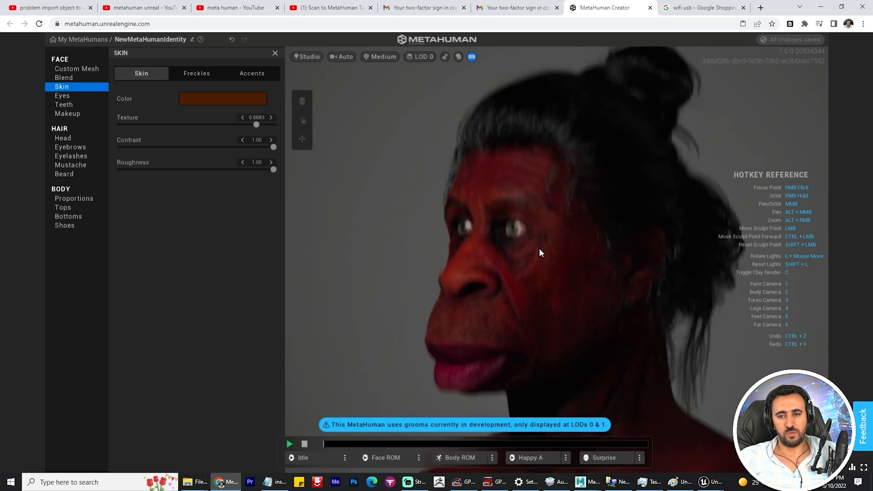
# Re-tint the skin colour to a saturated red, then darken it to a muted brown.
pyautogui.click(223, 98)
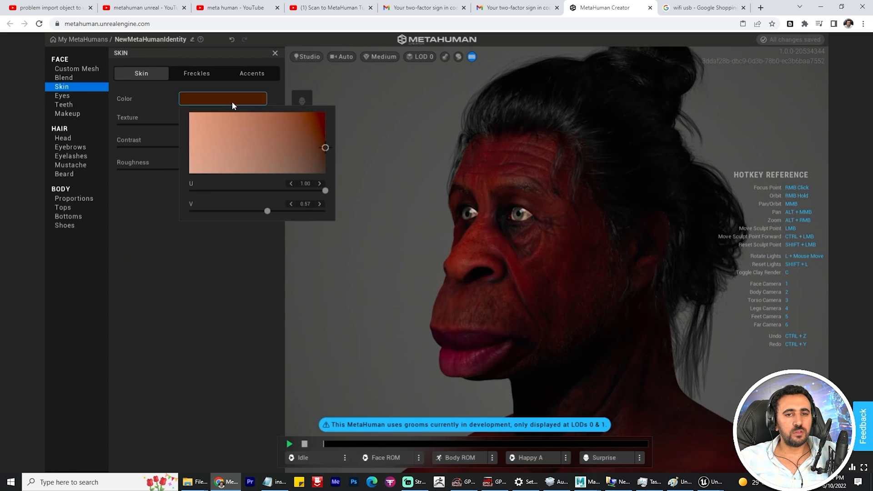
pyautogui.moveTo(325, 148); pyautogui.dragTo(326, 124)
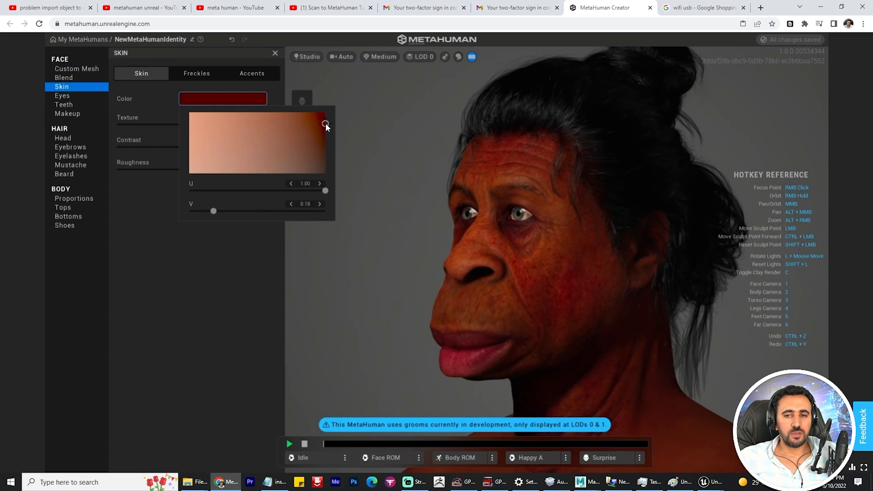
pyautogui.moveTo(325, 123); pyautogui.dragTo(324, 150)
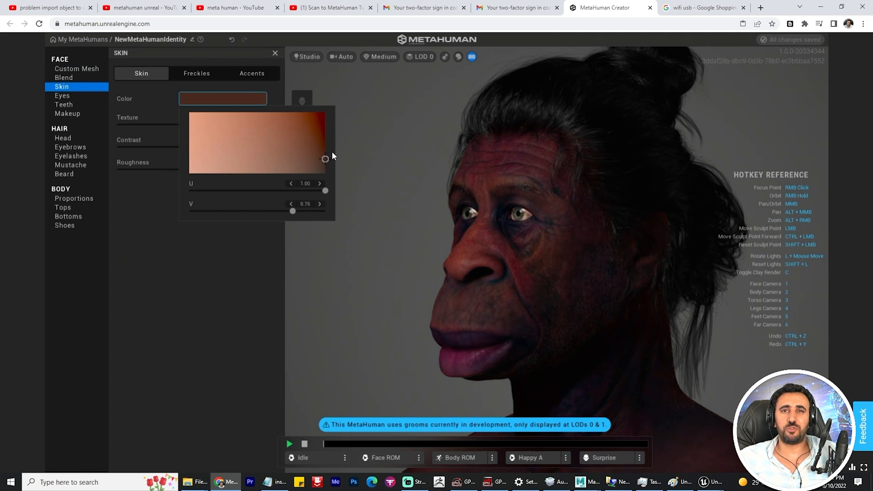
# Choose the full-beard style from the Beard grid, giving the character a thick beard.
pyautogui.click(70, 164)
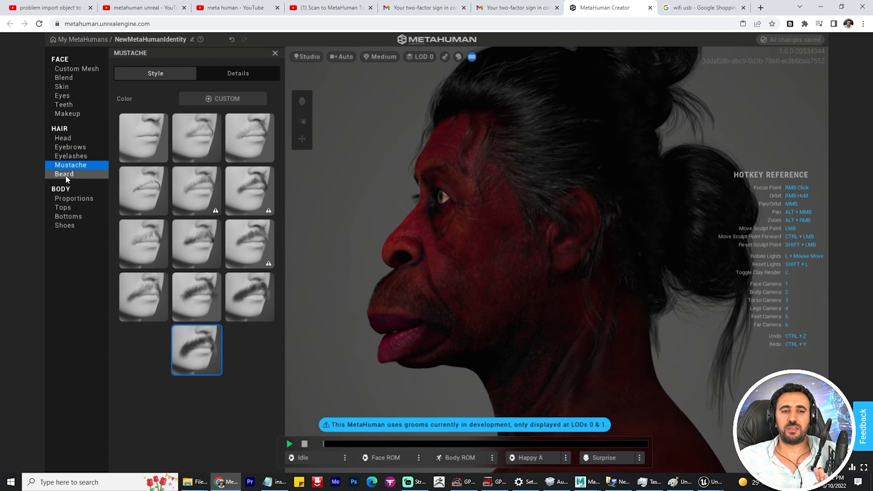
pyautogui.click(63, 174)
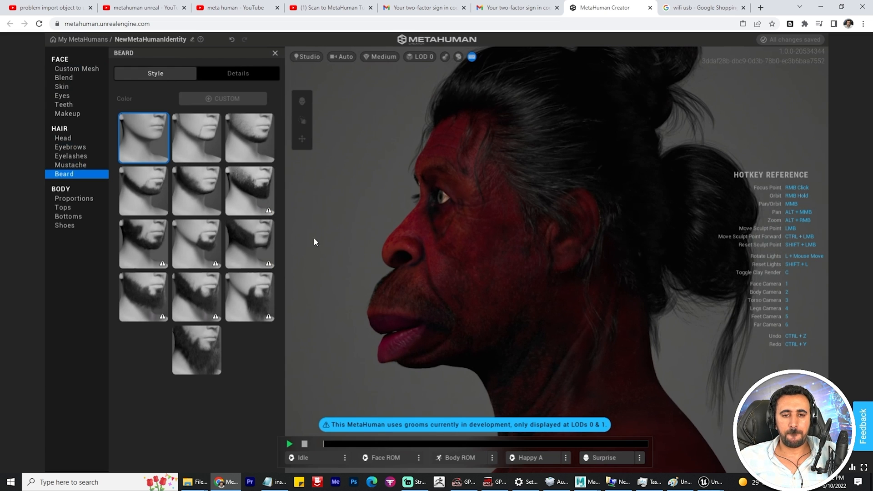
pyautogui.moveTo(142, 297)
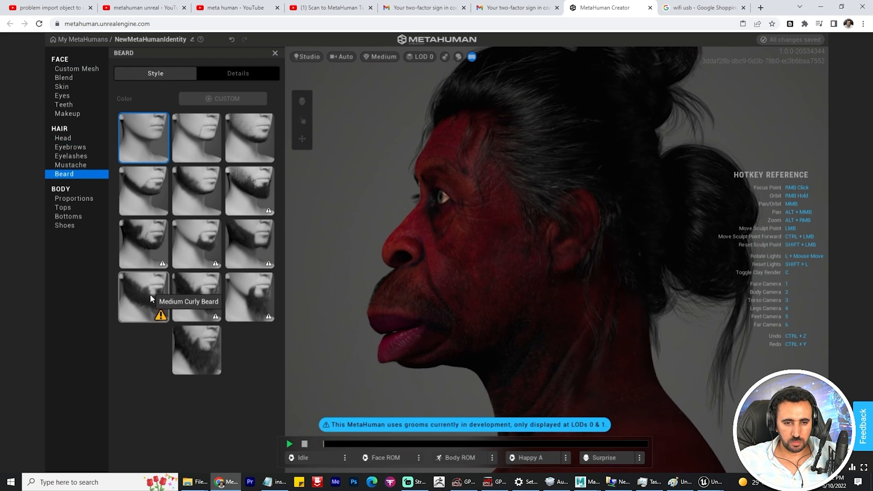
pyautogui.click(196, 349)
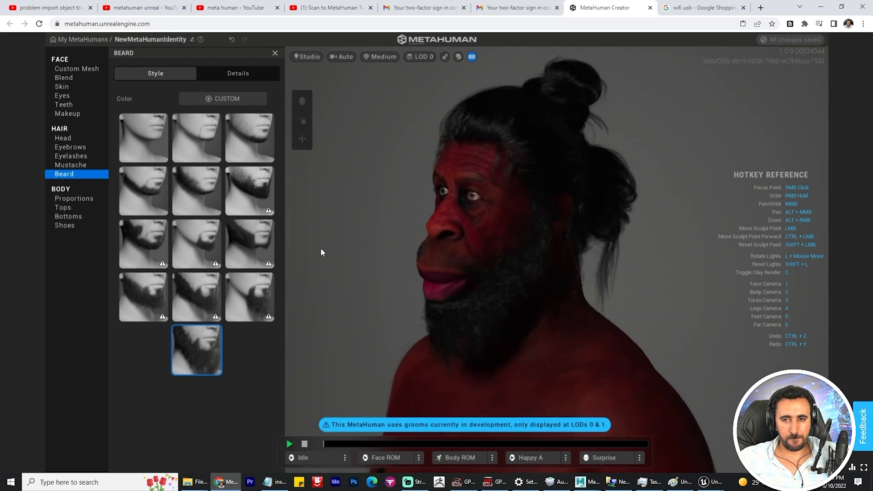
pyautogui.click(63, 137)
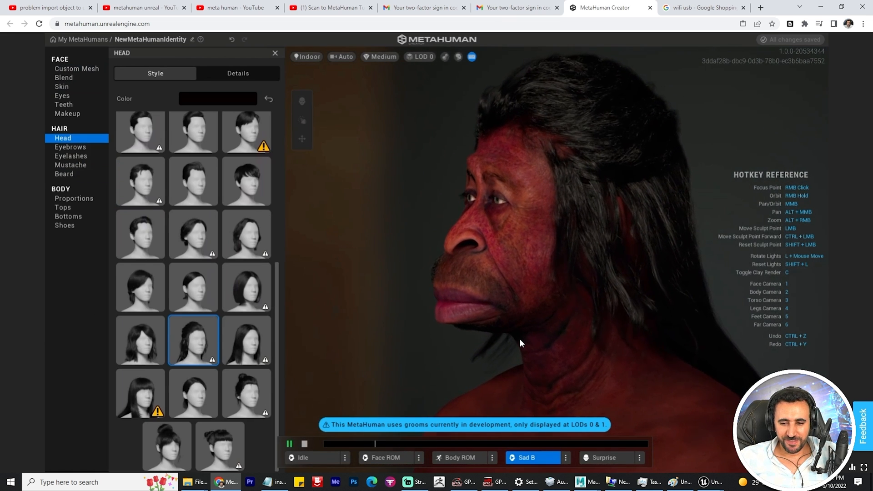
# Preview the Anger B expression loop, then settle on the Fear A loop.
pyautogui.click(565, 457)
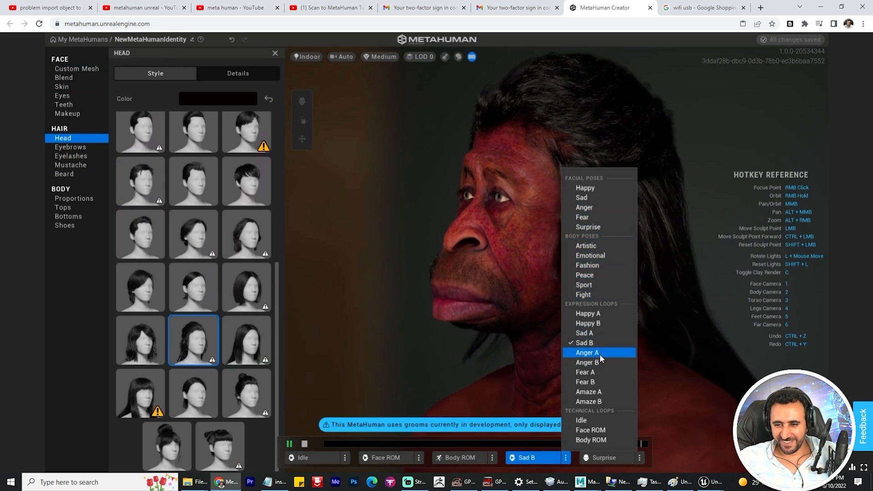
pyautogui.click(586, 363)
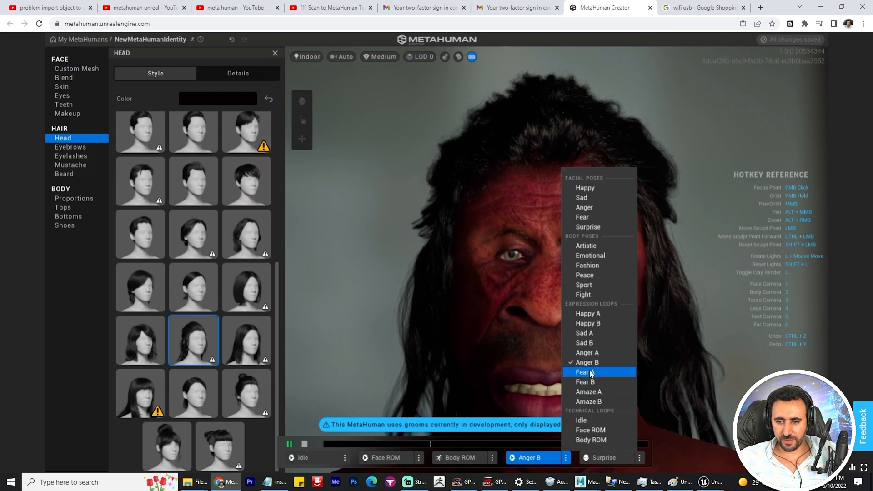
pyautogui.click(585, 371)
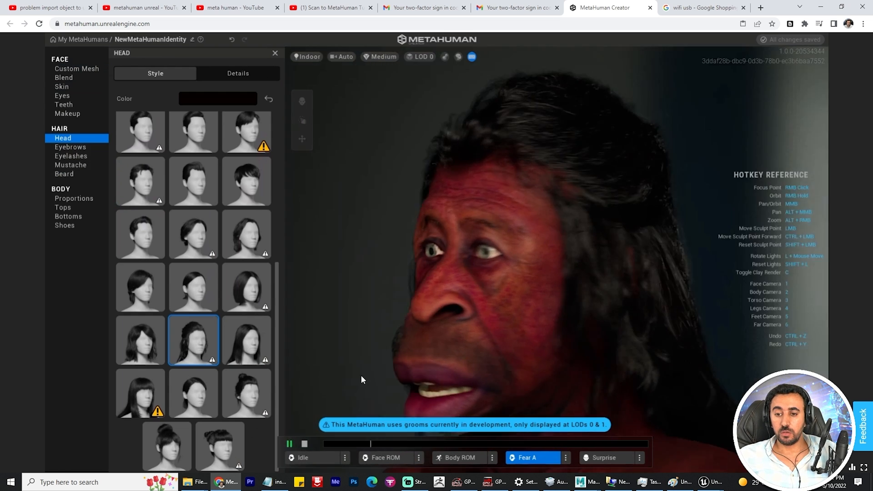